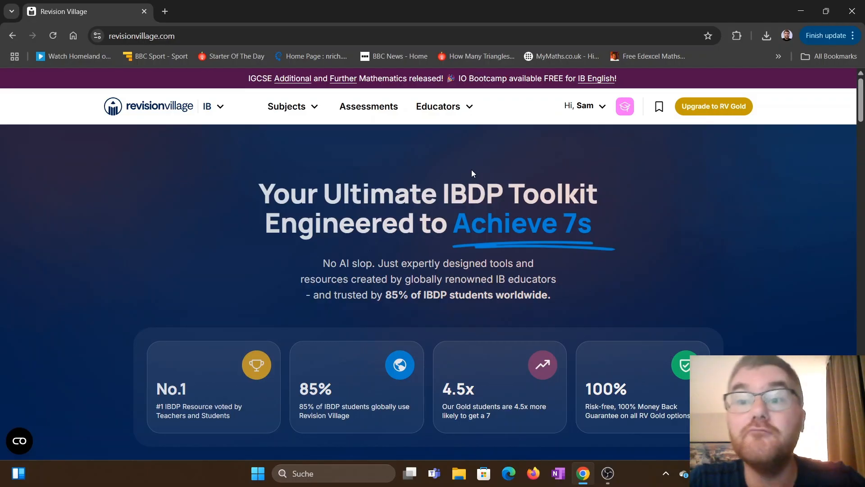
{"action": "mouse_move", "coordinate": [335, 157]}
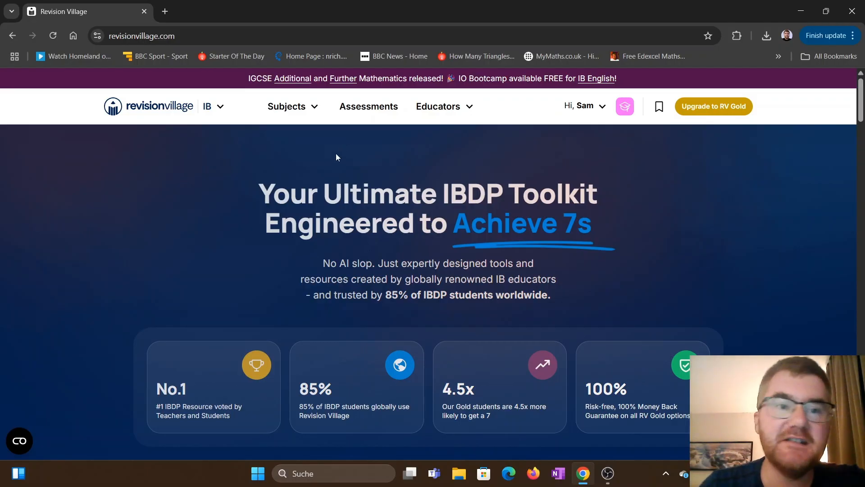
{"action": "mouse_move", "coordinate": [297, 160]}
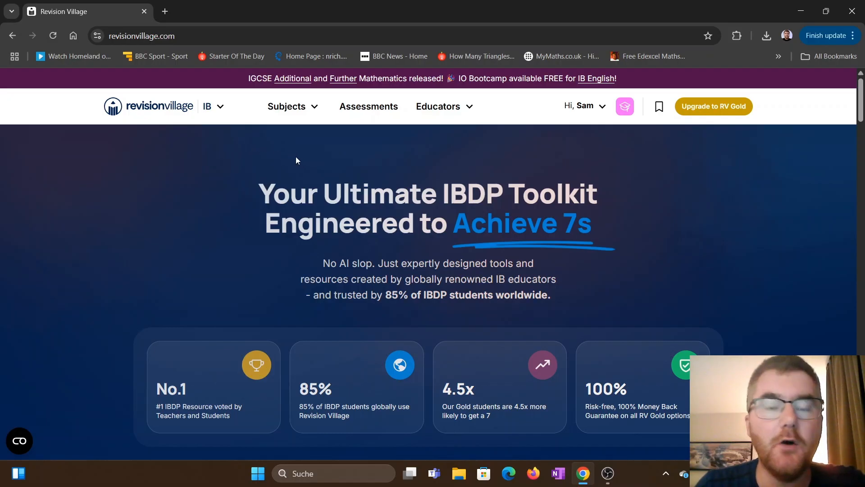
{"action": "mouse_move", "coordinate": [324, 142]}
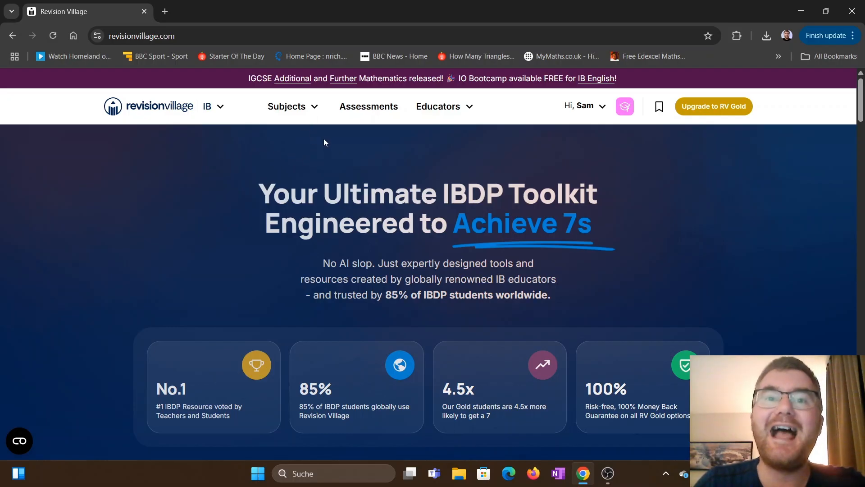
{"action": "mouse_move", "coordinate": [312, 112]}
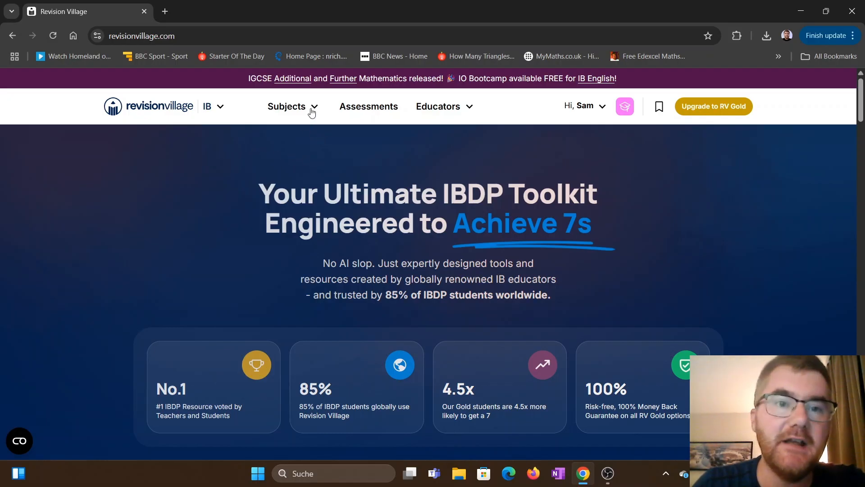
Open the subjects and courses list, then close it again.
{"action": "left_click", "coordinate": [289, 106]}
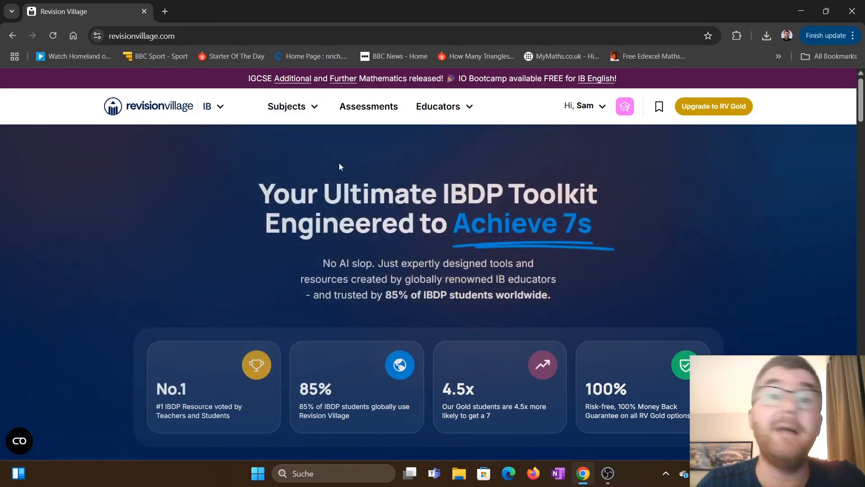
{"action": "left_click", "coordinate": [287, 105]}
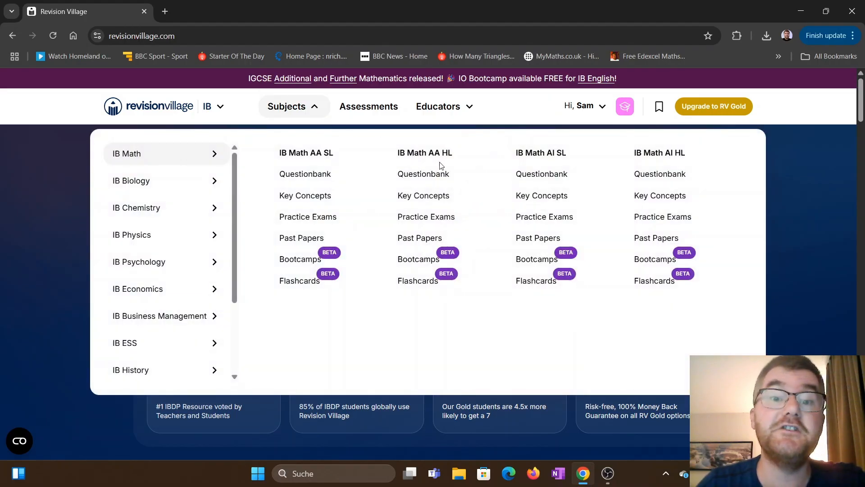
{"action": "left_click", "coordinate": [424, 153]}
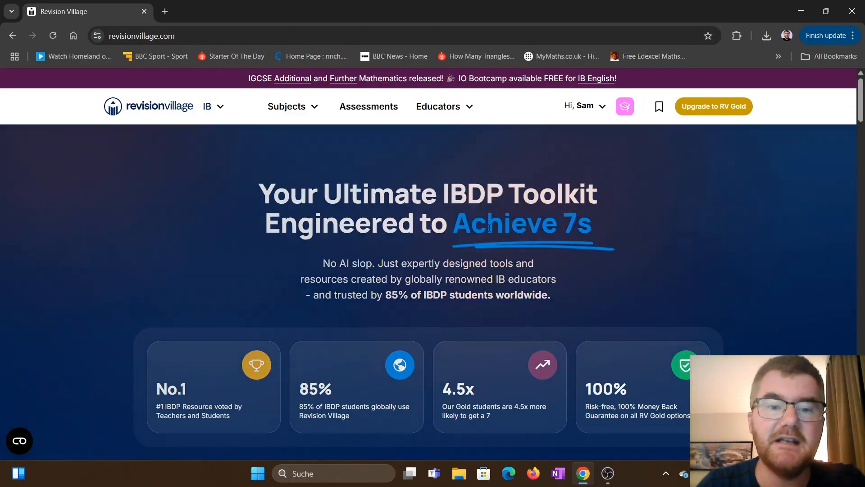
Scroll the course picker and open Analysis & Approaches HL.
{"action": "scroll", "scroll_direction": "down", "scroll_amount": 3}
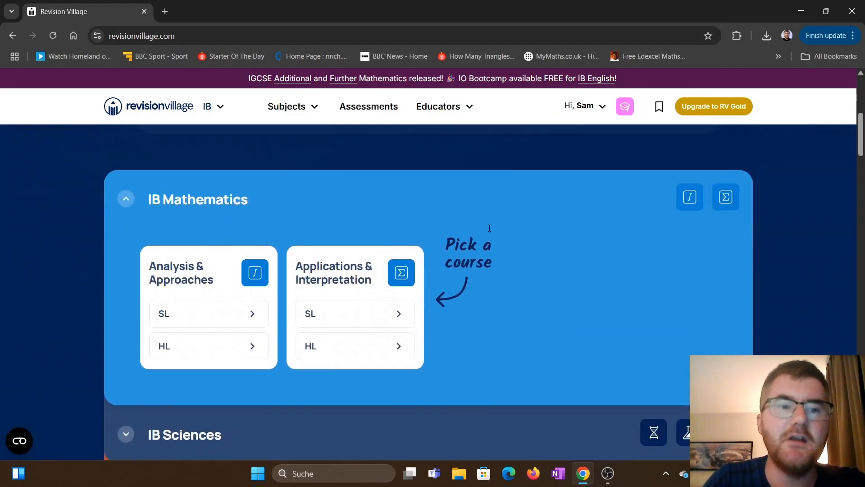
{"action": "scroll", "scroll_direction": "down", "scroll_amount": 3}
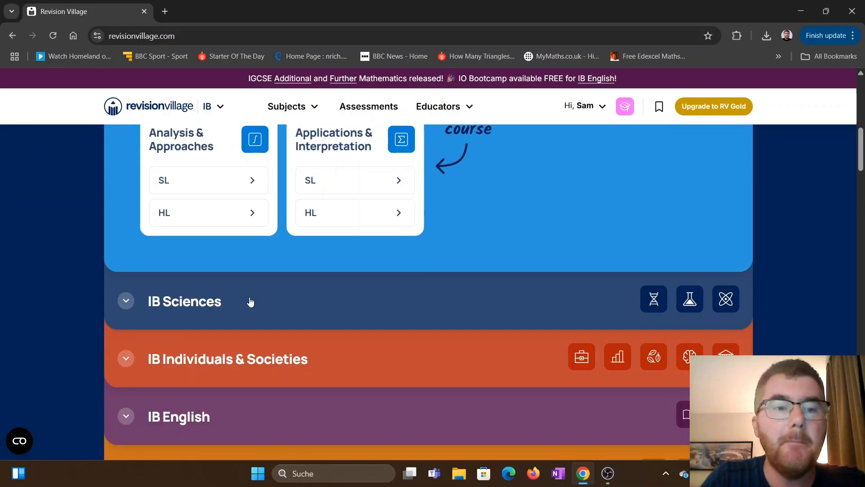
{"action": "scroll", "scroll_direction": "down", "scroll_amount": 3}
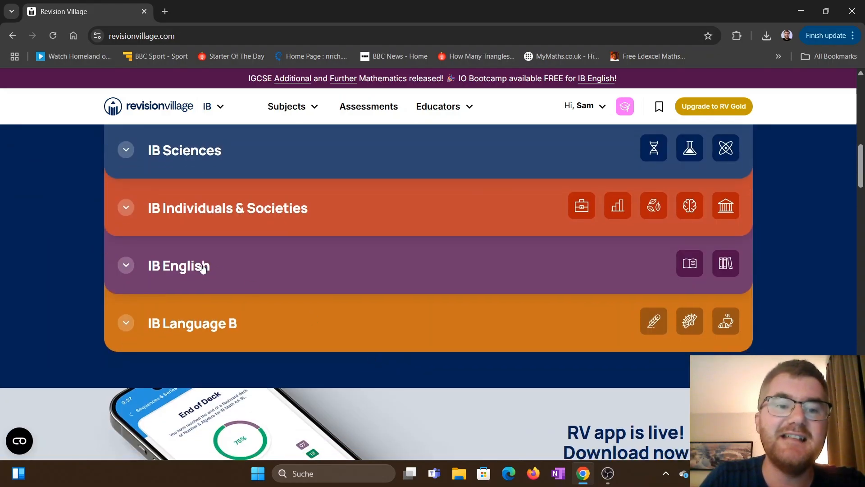
{"action": "scroll", "scroll_direction": "up", "scroll_amount": 3}
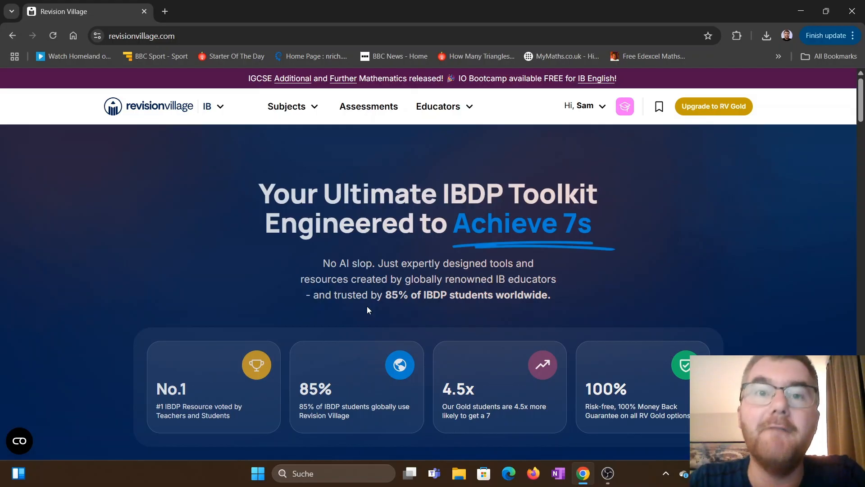
{"action": "scroll", "scroll_direction": "down", "scroll_amount": 3}
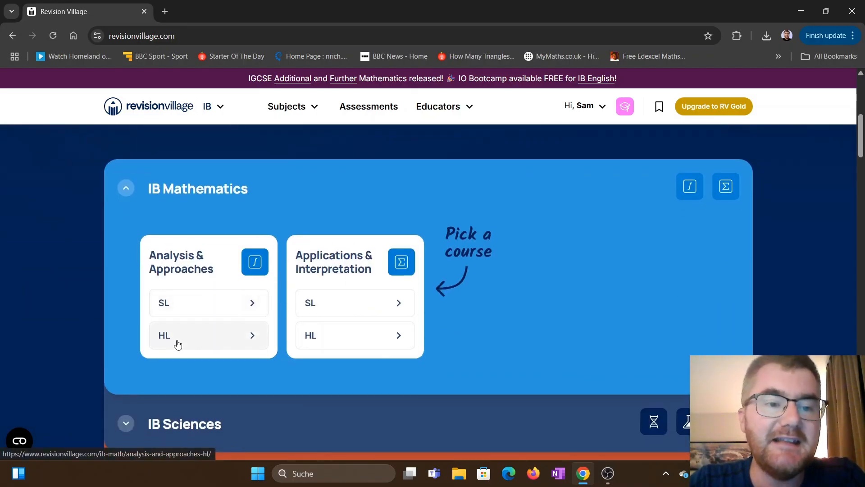
{"action": "left_click", "coordinate": [177, 335]}
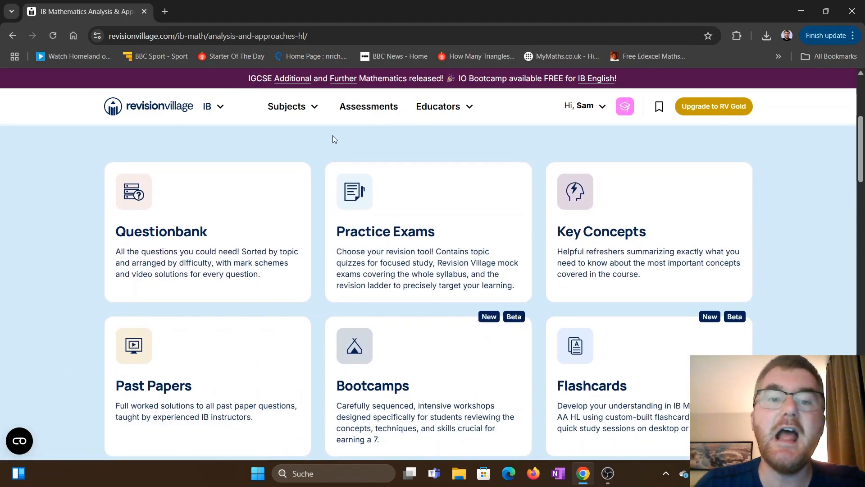
{"action": "mouse_move", "coordinate": [337, 148]}
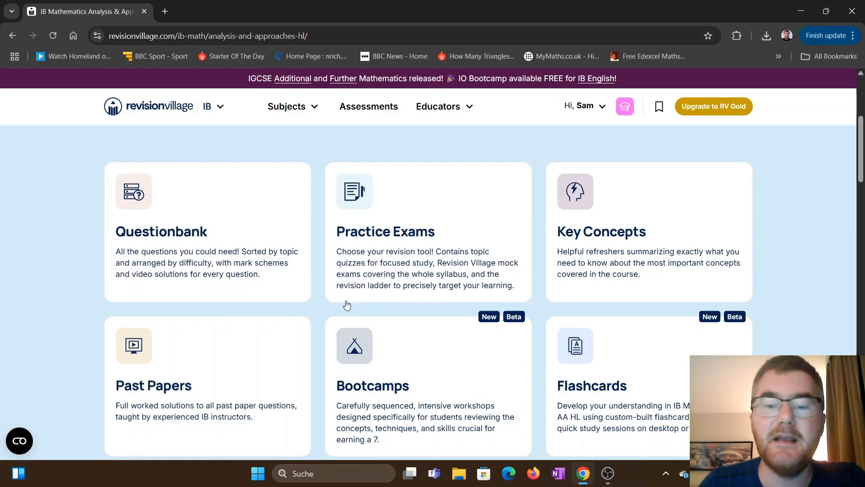
{"action": "mouse_move", "coordinate": [442, 239]}
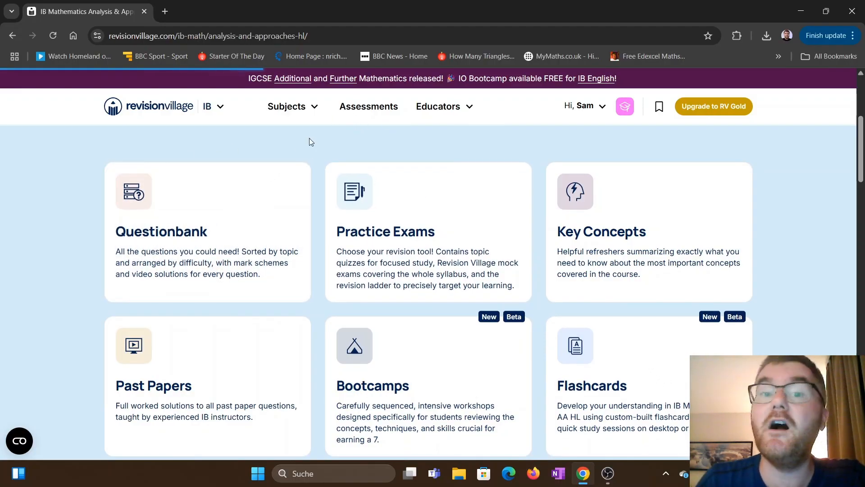
Open the AA HL Questionbank and scroll through its topic list.
{"action": "left_click", "coordinate": [160, 231]}
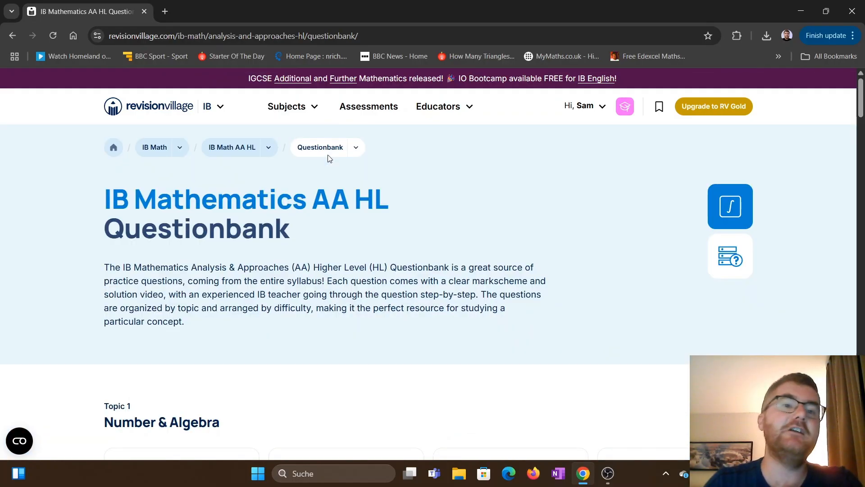
{"action": "scroll", "scroll_direction": "down", "scroll_amount": 3}
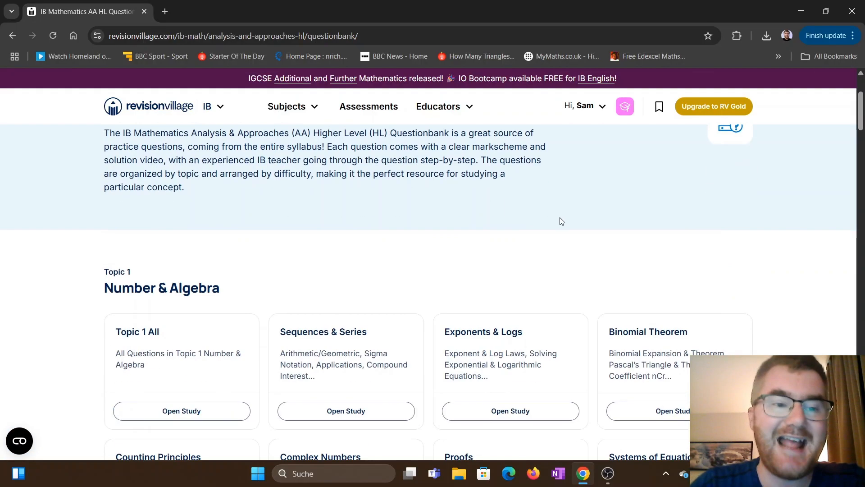
{"action": "scroll", "scroll_direction": "down", "scroll_amount": 3}
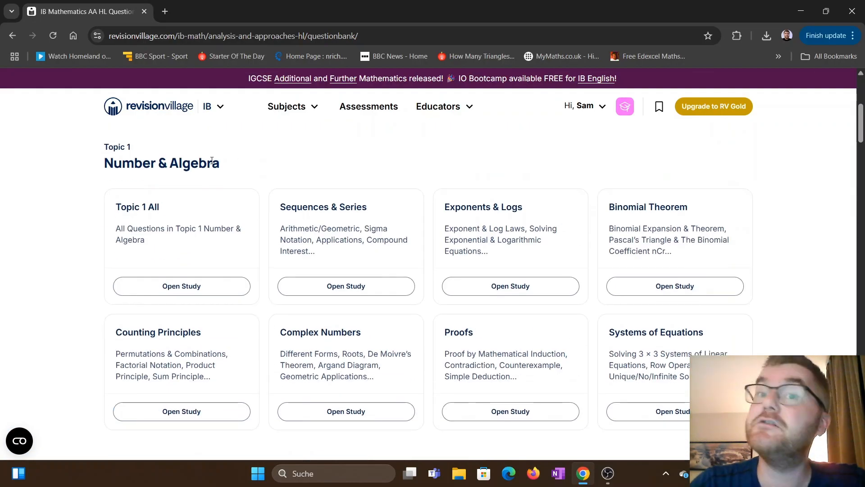
{"action": "scroll", "scroll_direction": "down", "scroll_amount": 3}
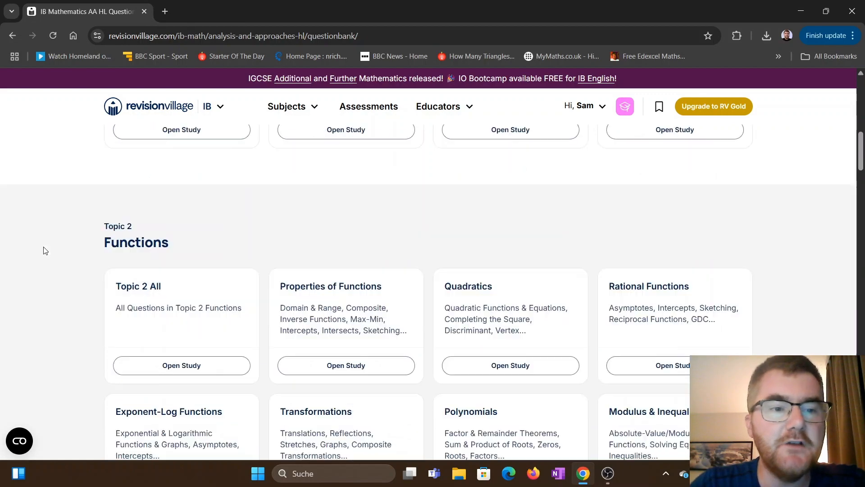
{"action": "scroll", "scroll_direction": "down", "scroll_amount": 3}
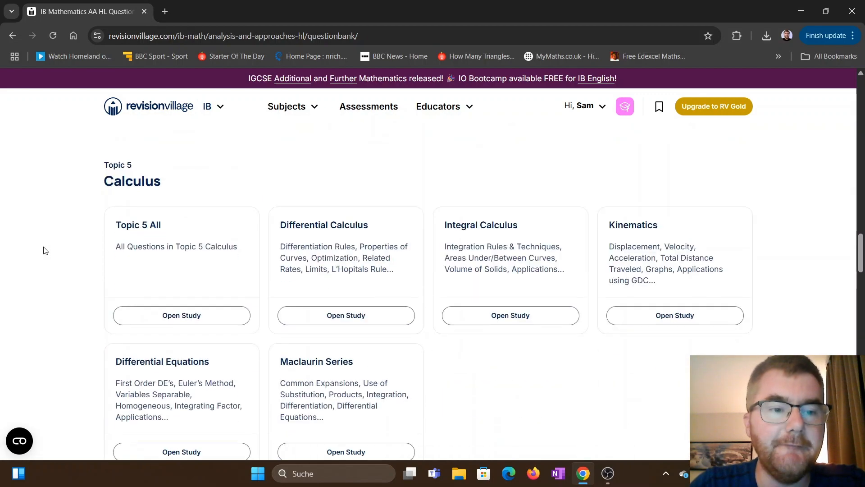
{"action": "scroll", "scroll_direction": "down", "scroll_amount": 3}
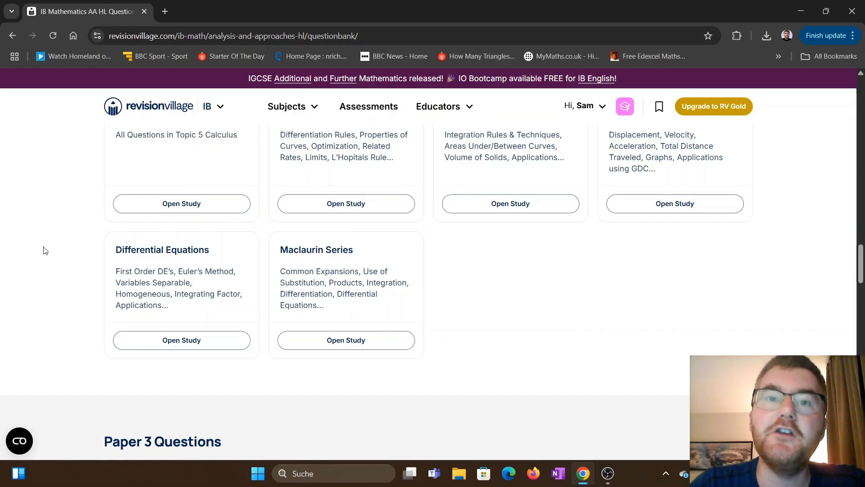
Scroll further and choose Open Study on the Binomial Theorem topic.
{"action": "scroll", "scroll_direction": "down", "scroll_amount": 3}
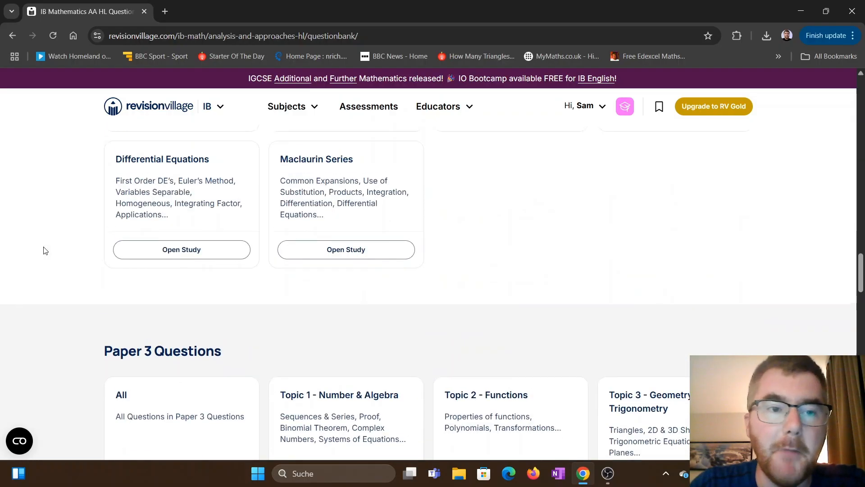
{"action": "scroll", "scroll_direction": "down", "scroll_amount": 3}
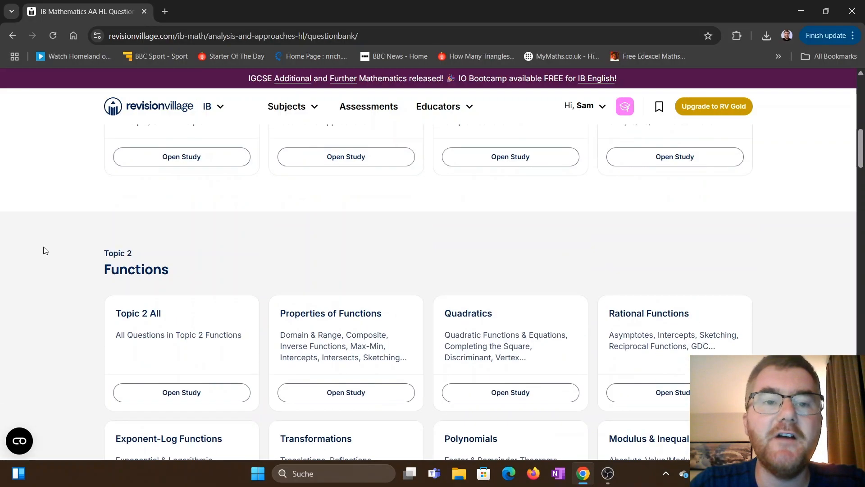
{"action": "scroll", "scroll_direction": "up", "scroll_amount": 3}
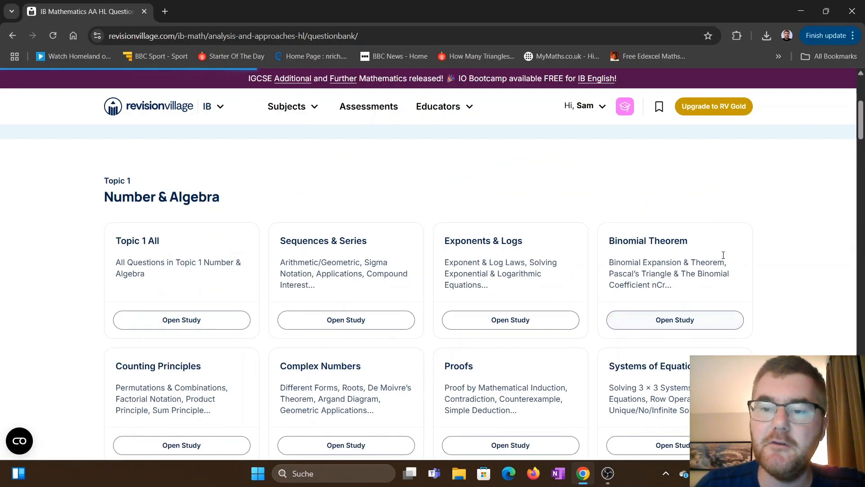
{"action": "left_click", "coordinate": [674, 320]}
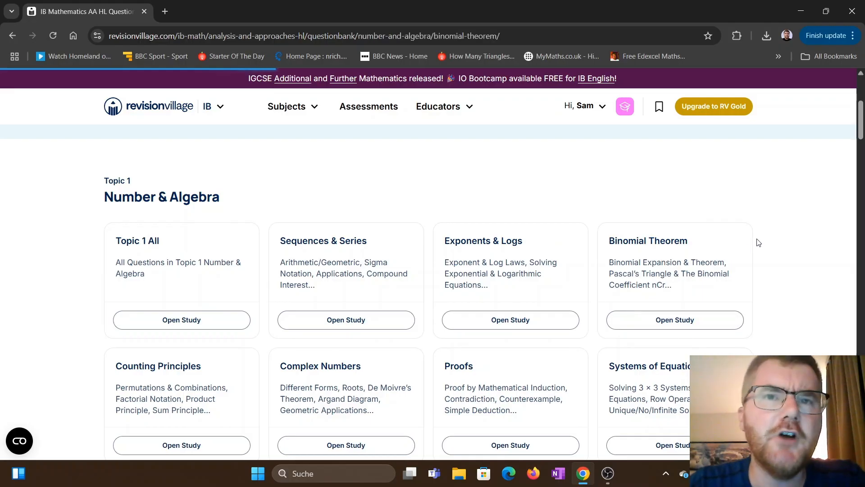
Open the Binomial Theorem question set and scroll to its paper filters.
{"action": "left_click", "coordinate": [673, 320]}
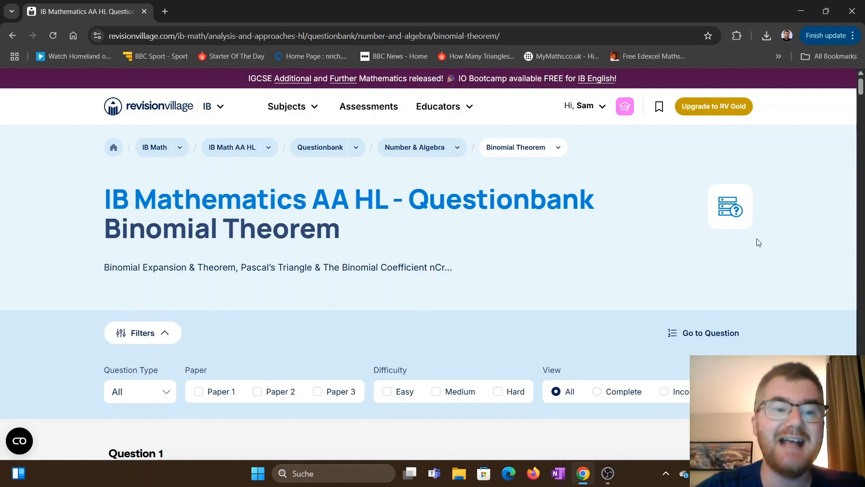
{"action": "scroll", "scroll_direction": "down", "scroll_amount": 3}
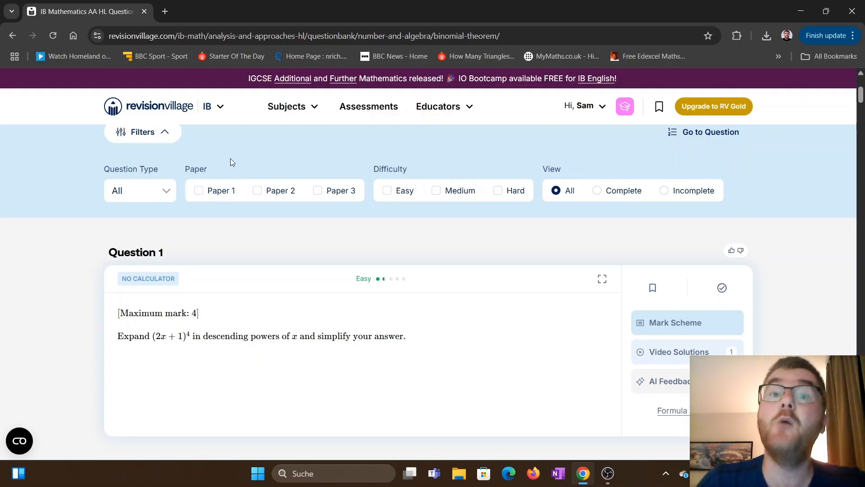
{"action": "left_click", "coordinate": [197, 190]}
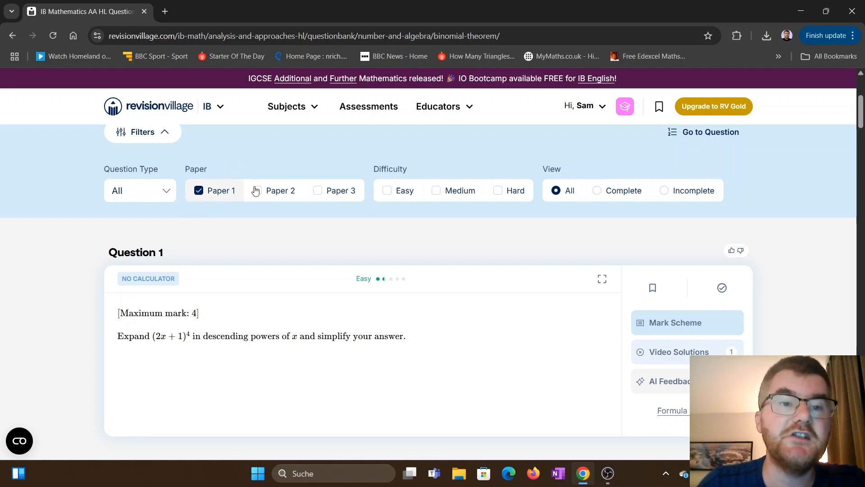
Swap the Paper 1 filter for Paper 3, then clear the Paper 3 filter.
{"action": "left_click", "coordinate": [257, 190]}
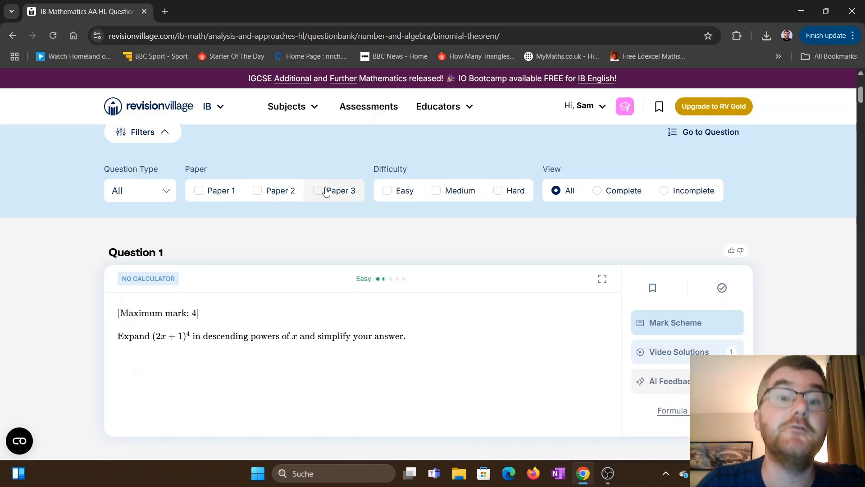
{"action": "left_click", "coordinate": [317, 190]}
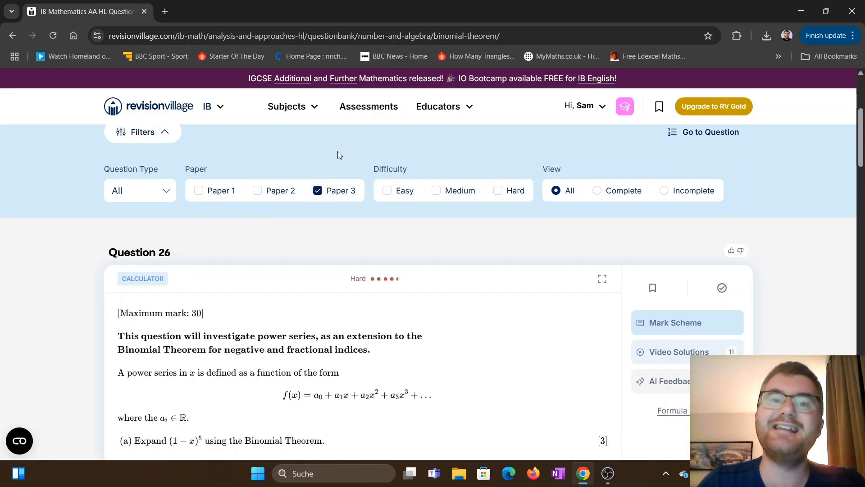
{"action": "mouse_move", "coordinate": [45, 187]}
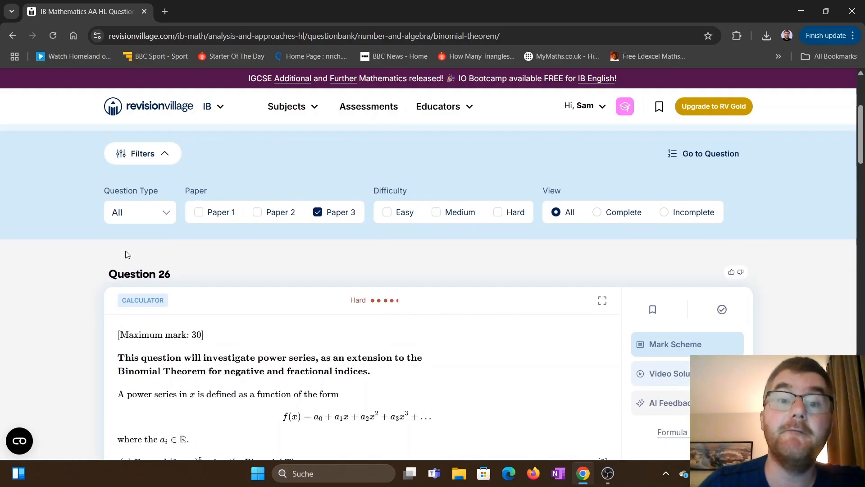
{"action": "left_click", "coordinate": [317, 212]}
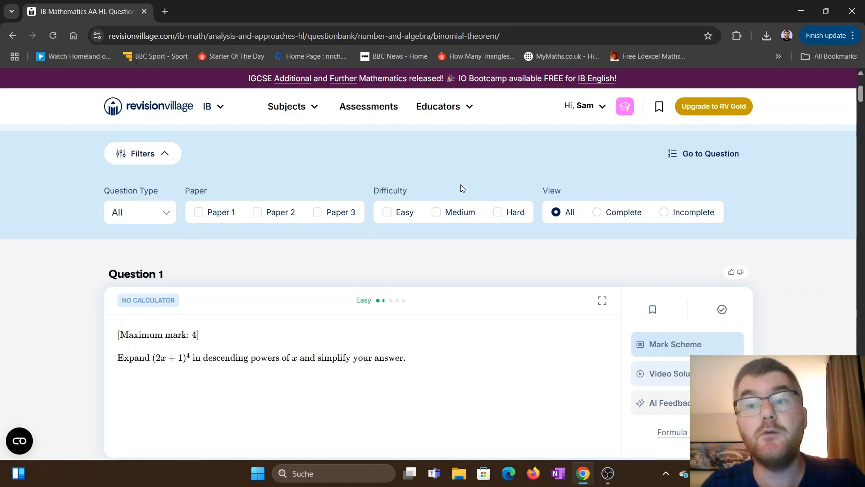
{"action": "mouse_move", "coordinate": [573, 154]}
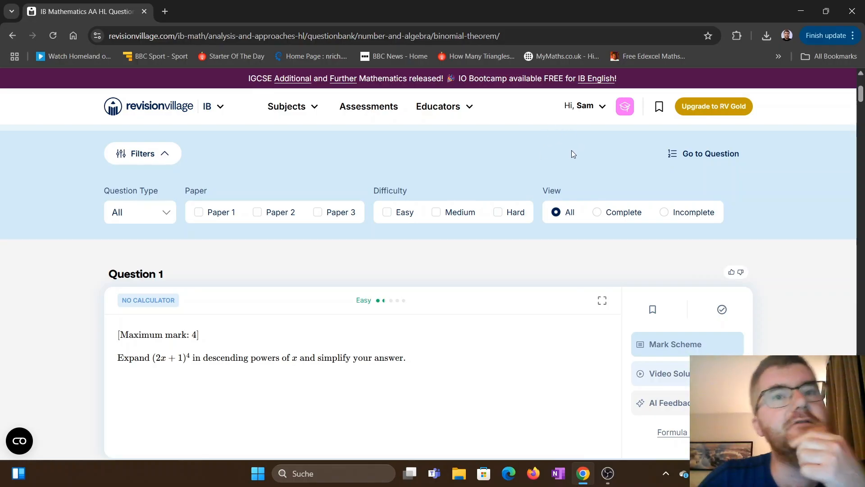
{"action": "mouse_move", "coordinate": [659, 159]}
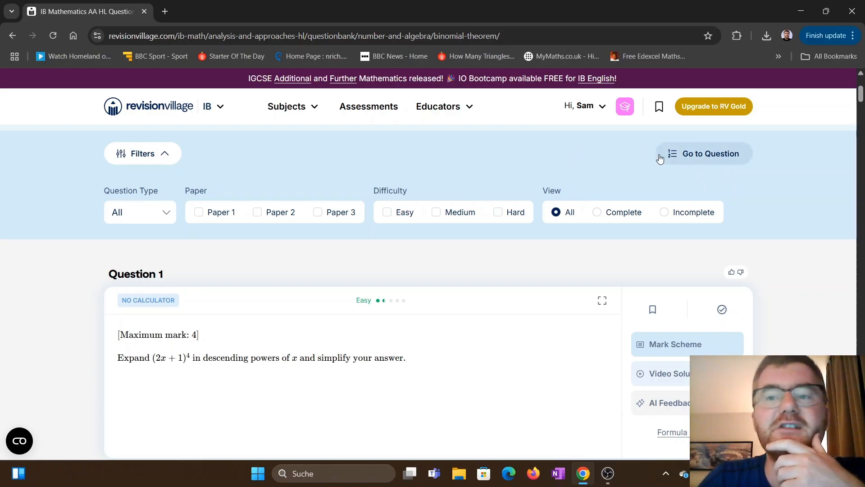
Jump to Question 1 using the Go to Question number grid.
{"action": "left_click", "coordinate": [710, 153]}
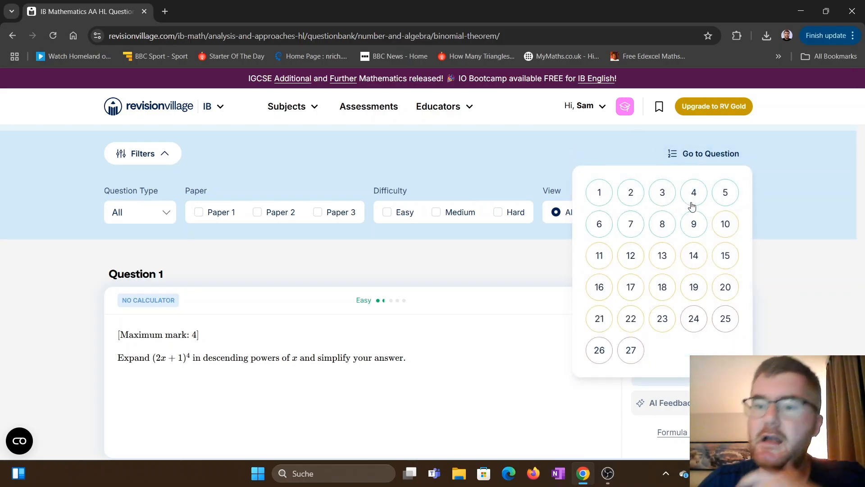
{"action": "mouse_move", "coordinate": [638, 236]}
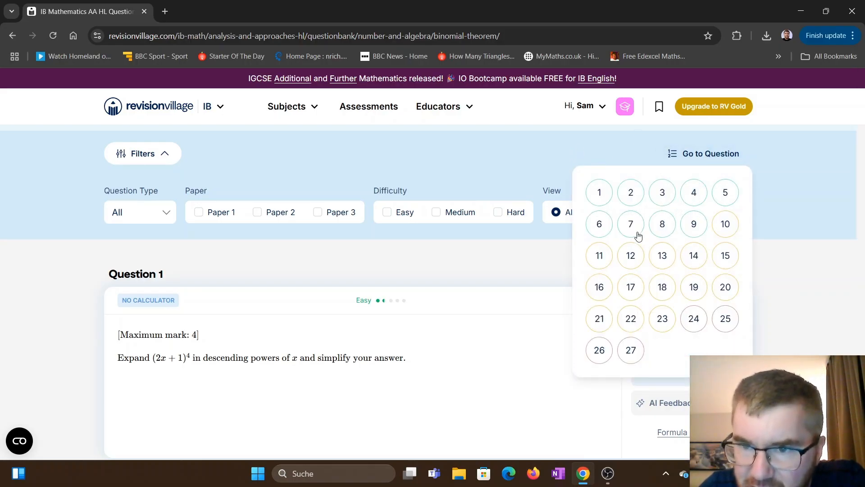
{"action": "mouse_move", "coordinate": [672, 259]}
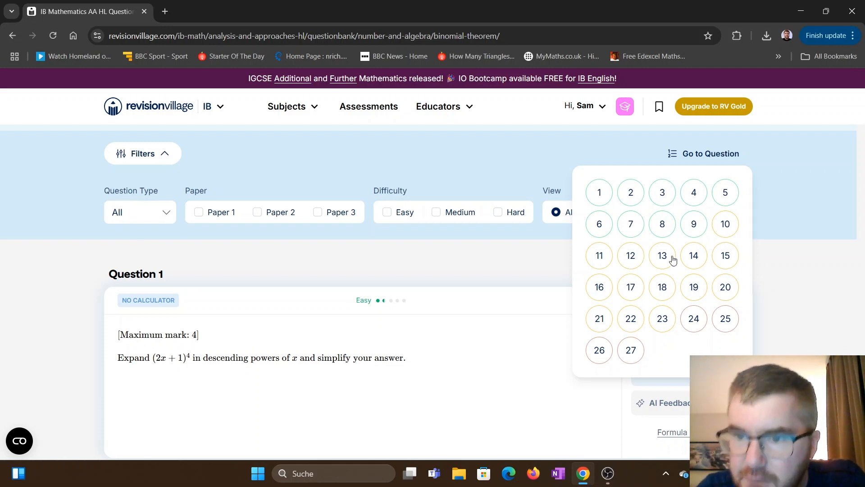
{"action": "mouse_move", "coordinate": [750, 200]}
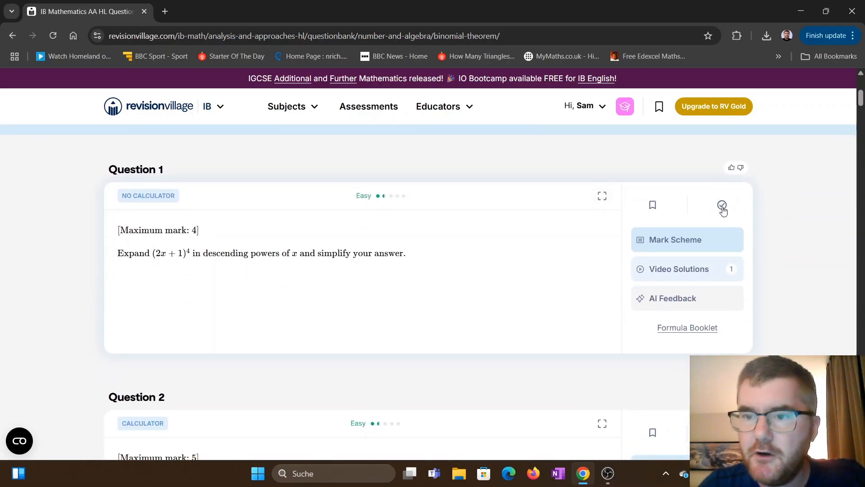
{"action": "left_click", "coordinate": [722, 204]}
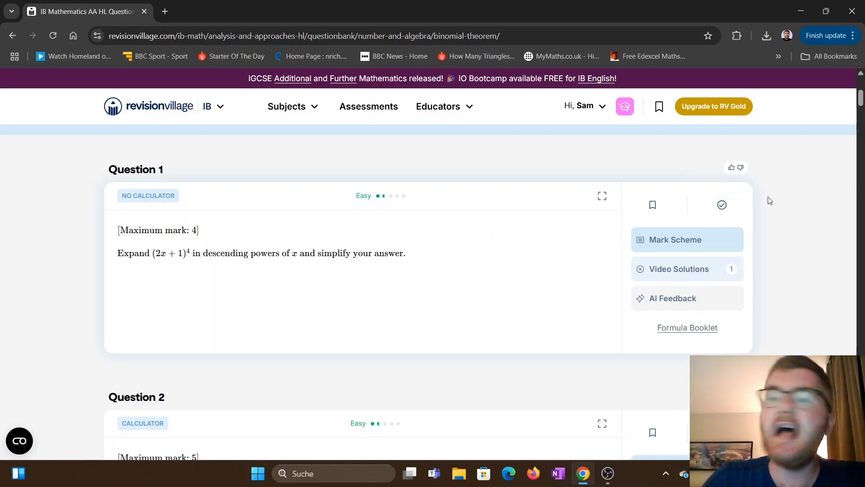
Open AI Feedback for Question 1 and focus its empty answer box.
{"action": "left_click", "coordinate": [674, 239]}
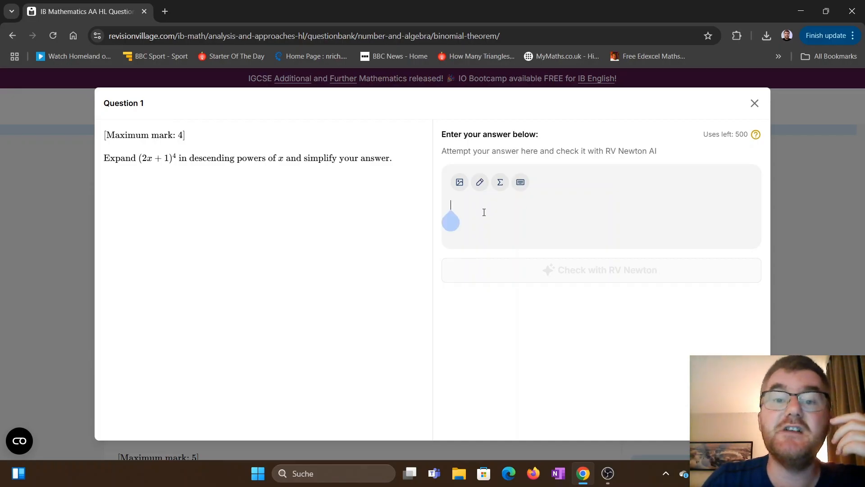
{"action": "mouse_move", "coordinate": [460, 182]}
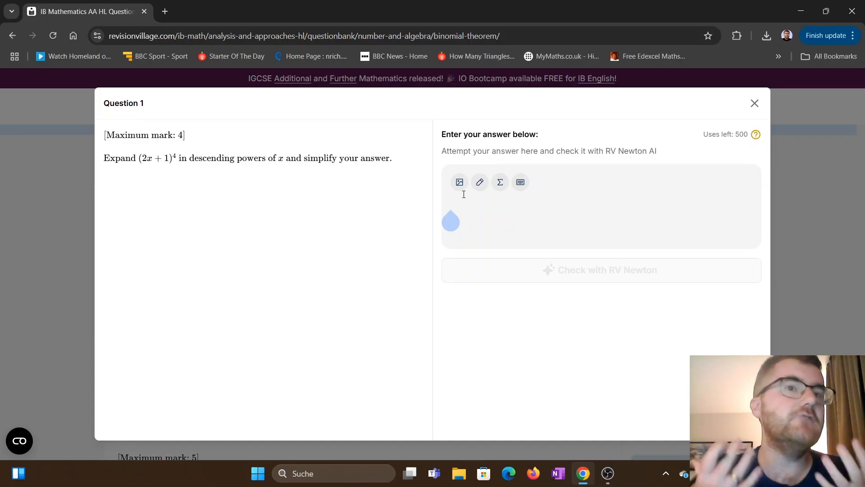
{"action": "left_click", "coordinate": [450, 205]}
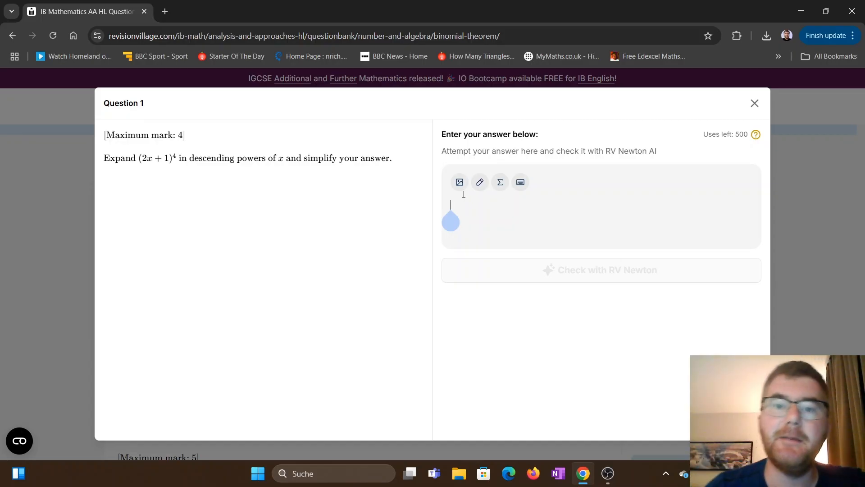
{"action": "mouse_move", "coordinate": [479, 182]}
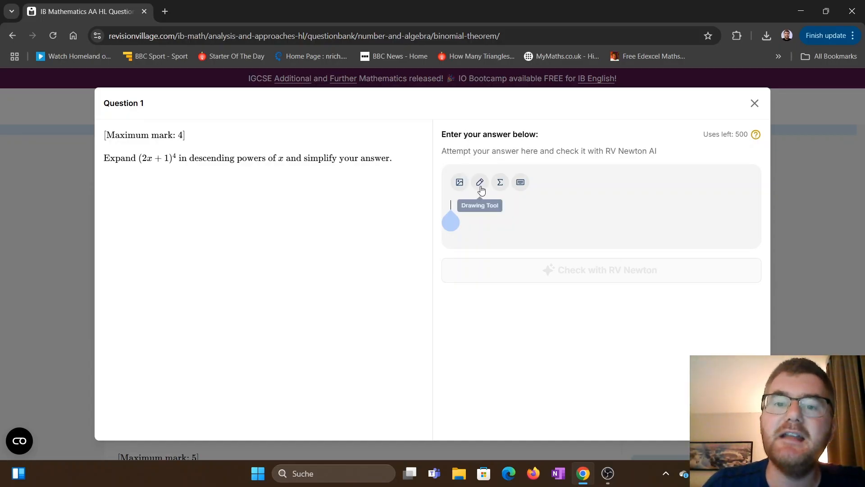
{"action": "mouse_move", "coordinate": [499, 182]}
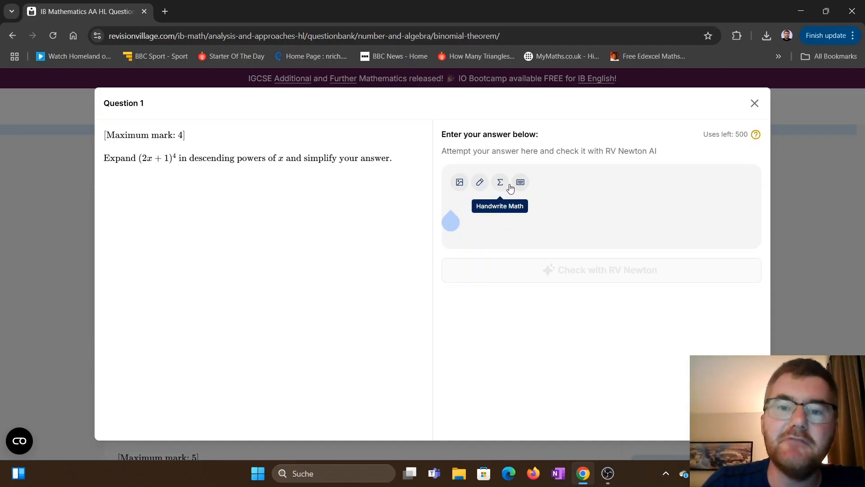
Insert a Handwrite Math block, close the pad, and switch the math keyboard to letters.
{"action": "left_click", "coordinate": [499, 182]}
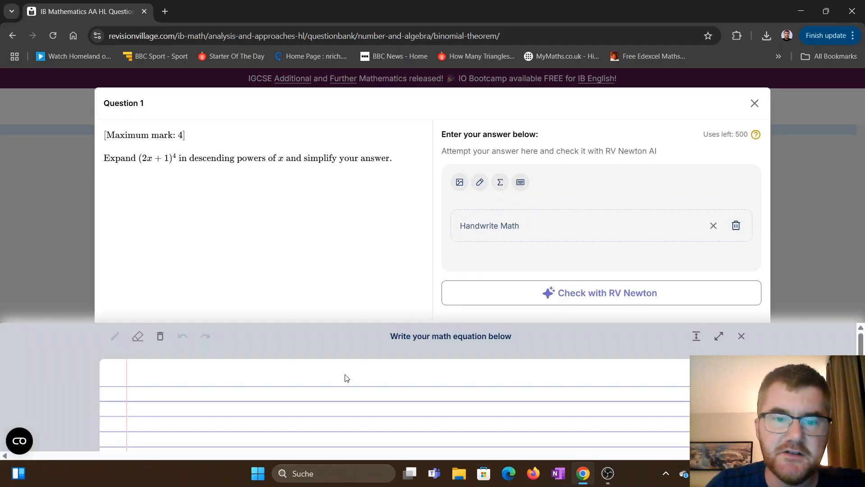
{"action": "left_click", "coordinate": [740, 336]}
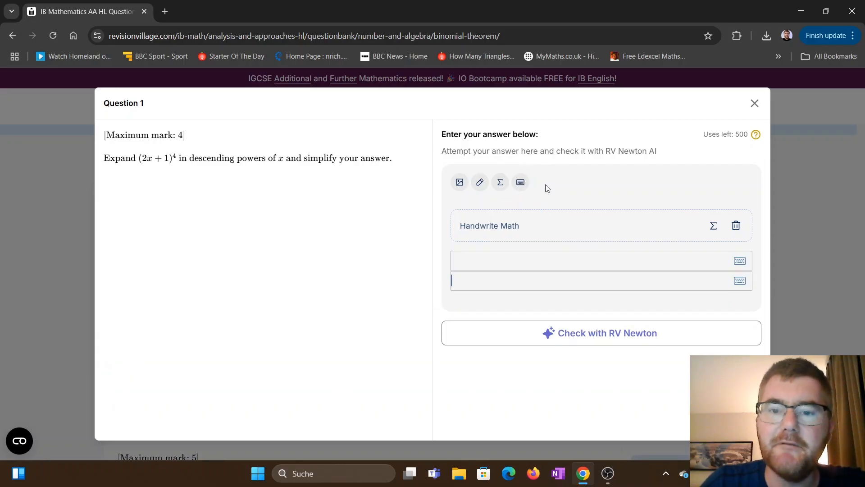
{"action": "left_click", "coordinate": [739, 260]}
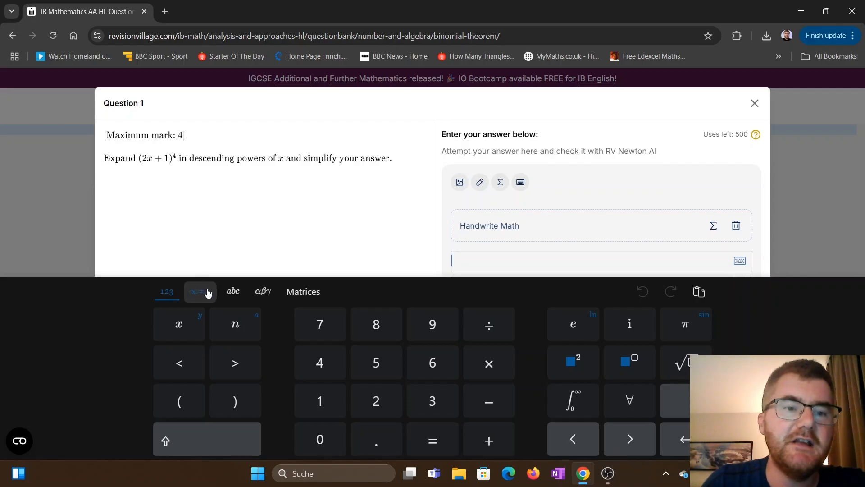
{"action": "left_click", "coordinate": [200, 290]}
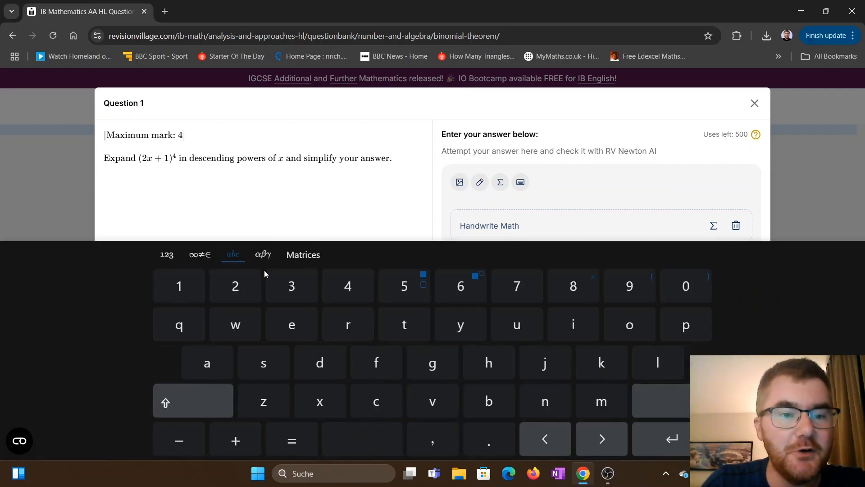
{"action": "left_click", "coordinate": [263, 254]}
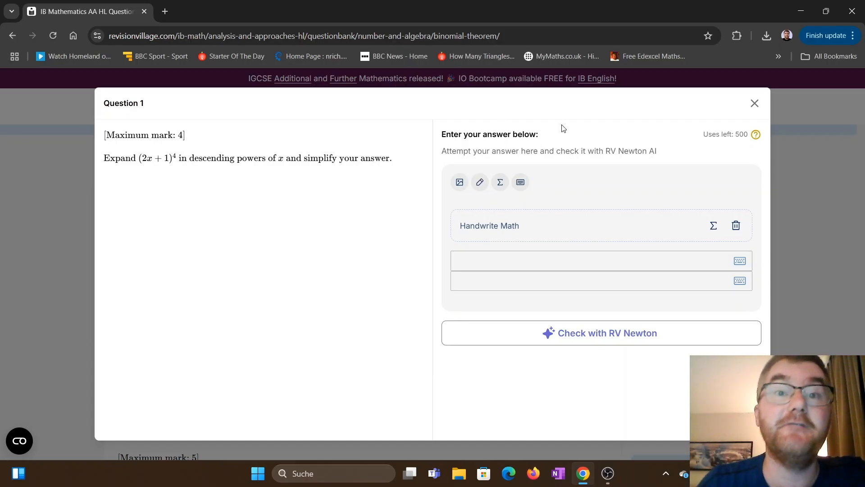
{"action": "mouse_move", "coordinate": [725, 128]}
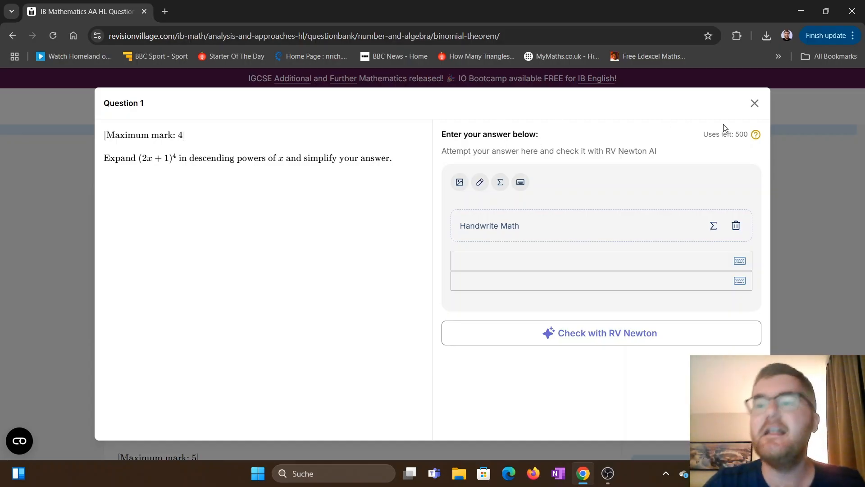
{"action": "left_click", "coordinate": [754, 103]}
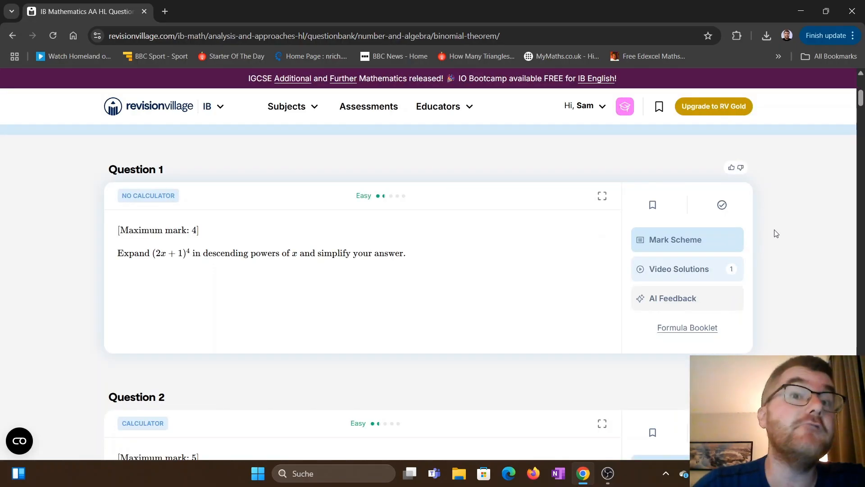
{"action": "scroll", "scroll_direction": "down", "scroll_amount": 3}
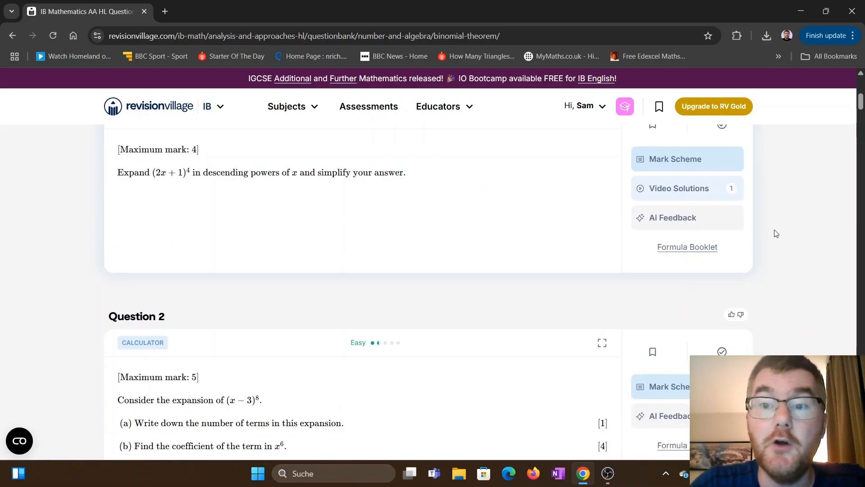
{"action": "scroll", "scroll_direction": "down", "scroll_amount": 3}
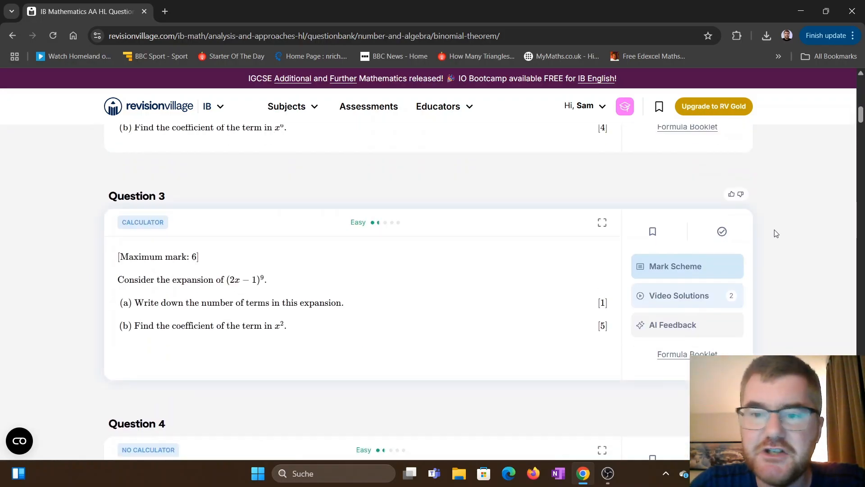
{"action": "scroll", "scroll_direction": "down", "scroll_amount": 3}
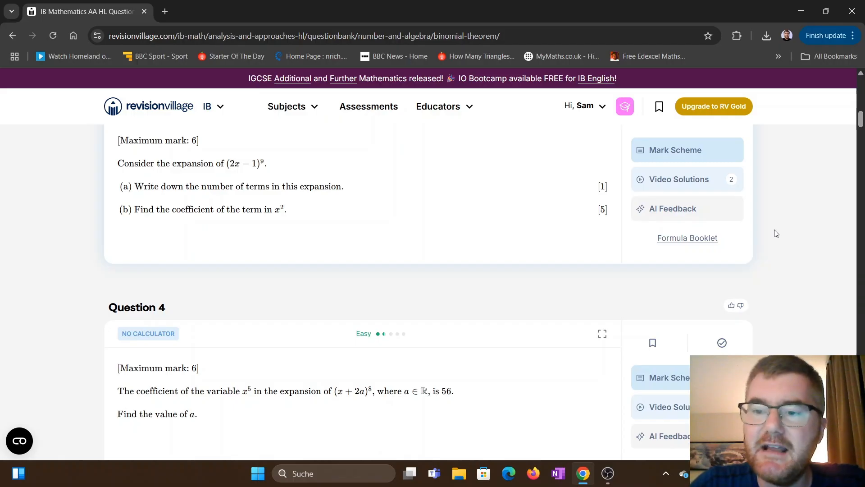
{"action": "scroll", "scroll_direction": "up", "scroll_amount": 3}
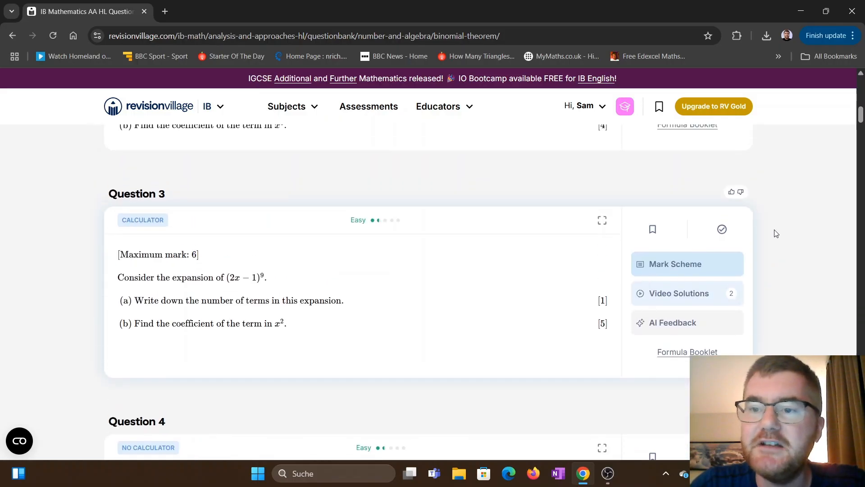
{"action": "scroll", "scroll_direction": "down", "scroll_amount": 3}
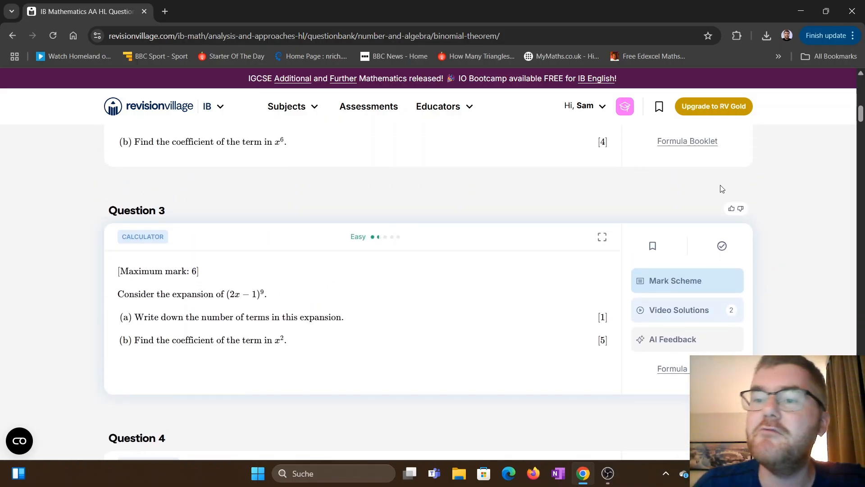
{"action": "mouse_move", "coordinate": [731, 209]}
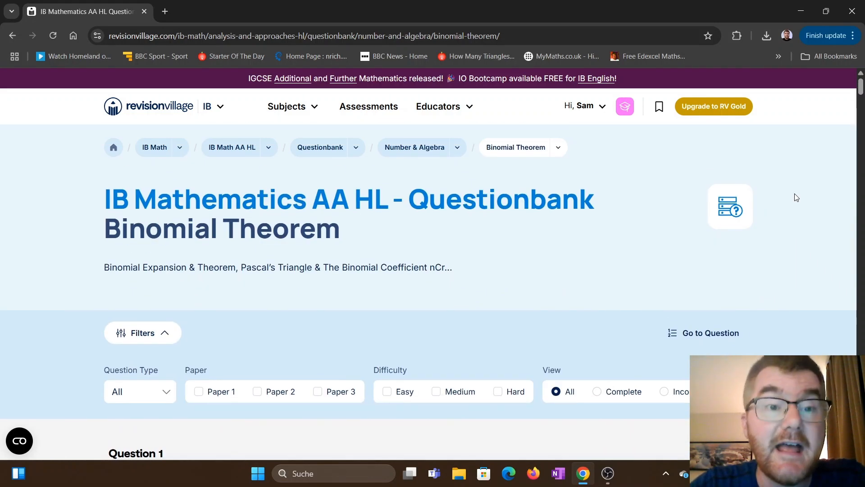
{"action": "mouse_move", "coordinate": [305, 122]}
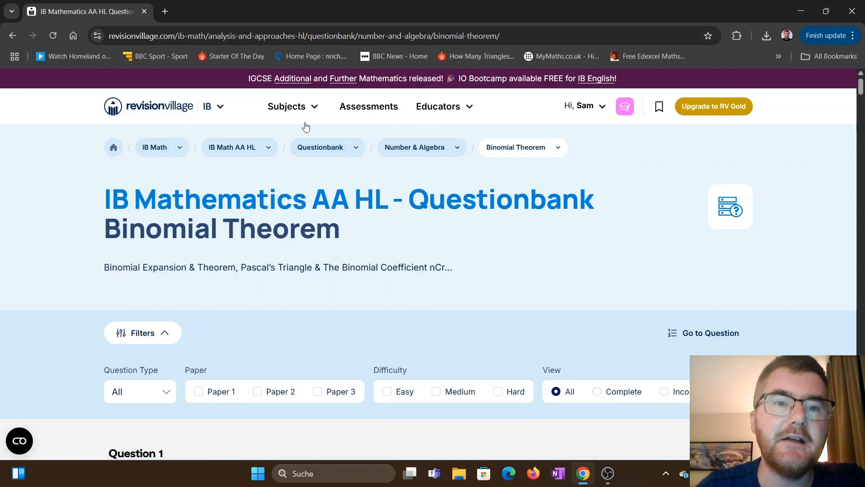
Return to the Questionbank overview and scroll down to the Paper 3 questions.
{"action": "left_click", "coordinate": [320, 147]}
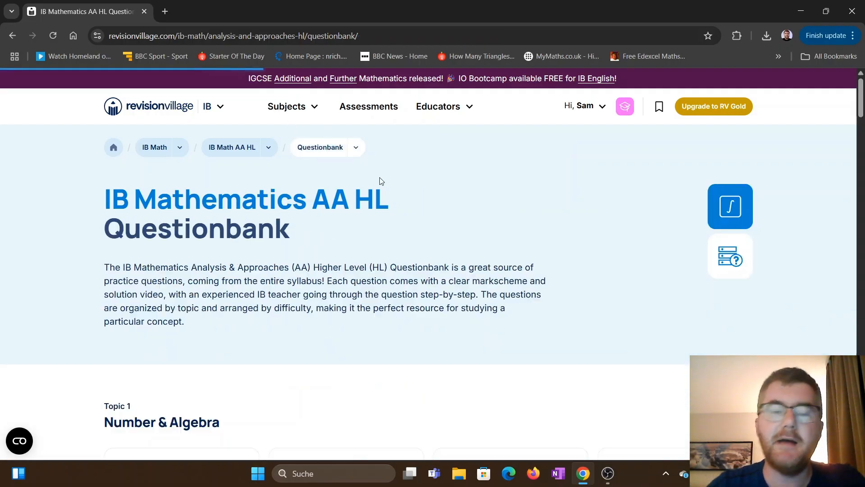
{"action": "scroll", "scroll_direction": "down", "scroll_amount": 3}
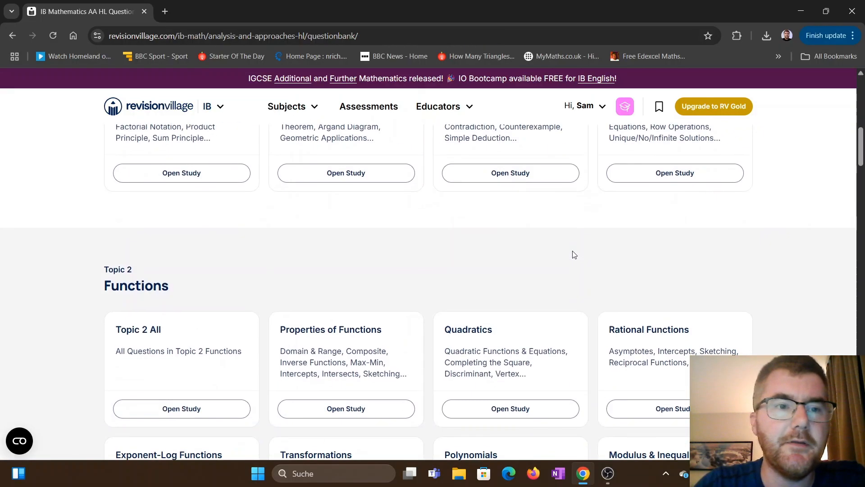
{"action": "scroll", "scroll_direction": "down", "scroll_amount": 3}
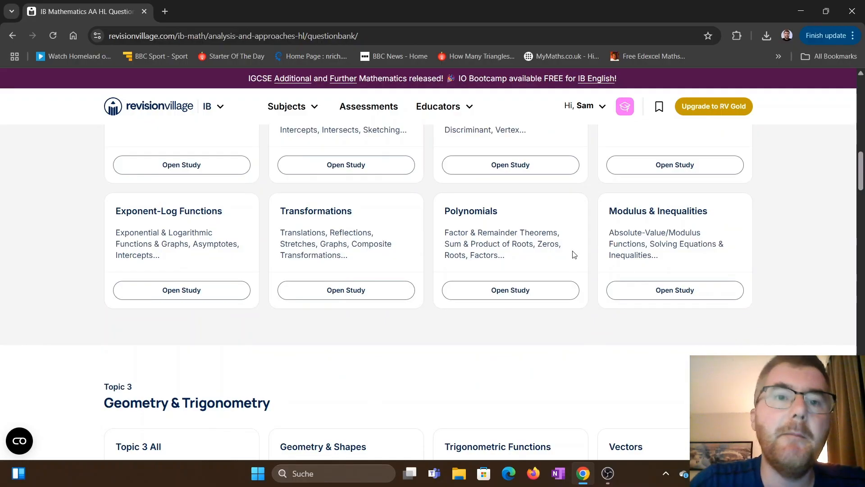
{"action": "scroll", "scroll_direction": "down", "scroll_amount": 3}
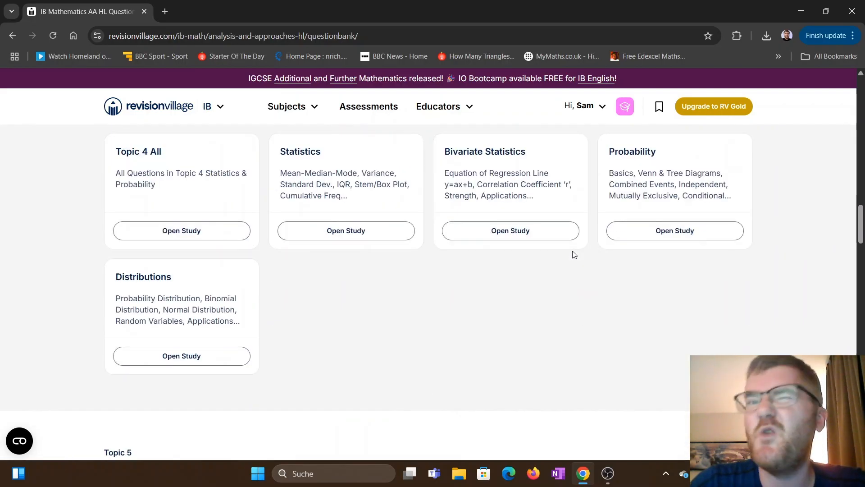
{"action": "scroll", "scroll_direction": "down", "scroll_amount": 3}
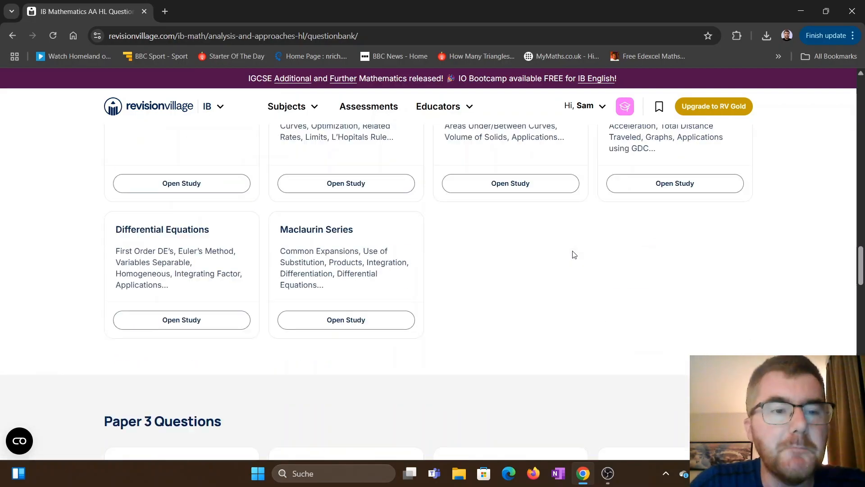
{"action": "scroll", "scroll_direction": "down", "scroll_amount": 3}
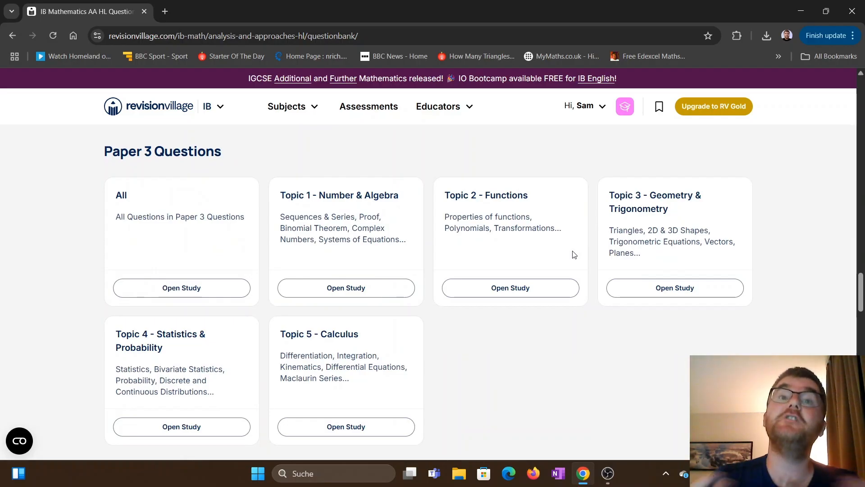
{"action": "scroll", "scroll_direction": "down", "scroll_amount": 3}
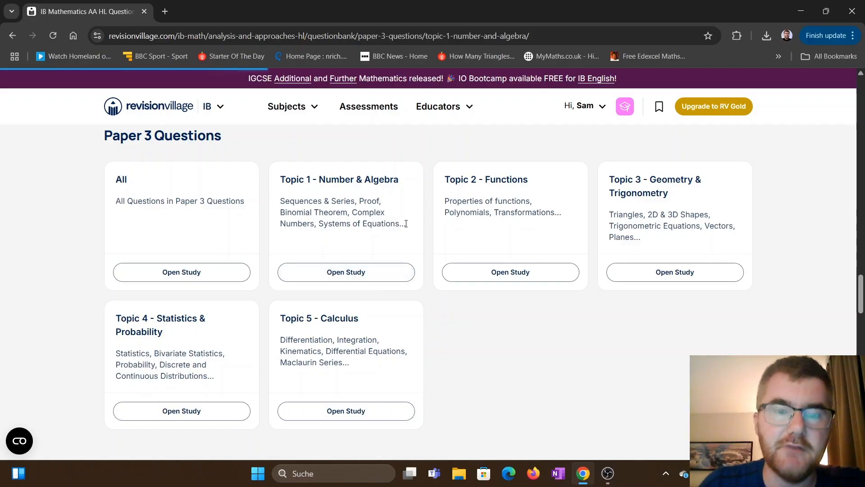
Open the Paper 3 Topic 1 Number & Algebra set and scroll to Question 1.
{"action": "left_click", "coordinate": [346, 271]}
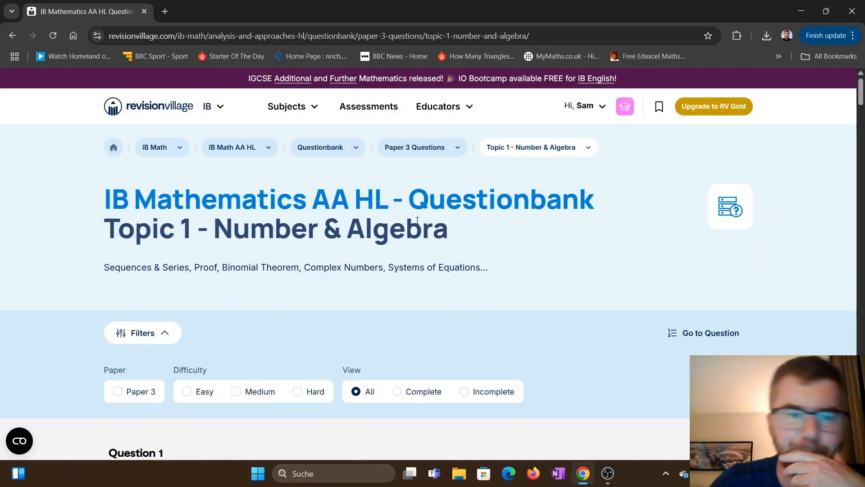
{"action": "scroll", "scroll_direction": "down", "scroll_amount": 3}
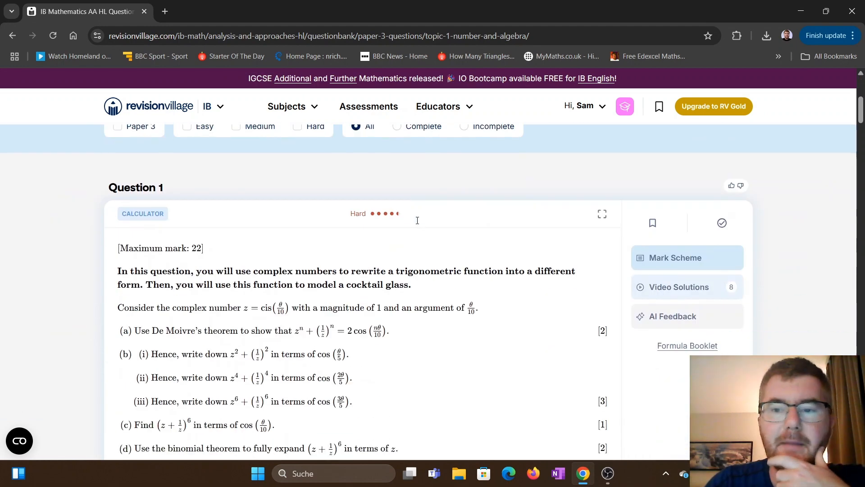
{"action": "scroll", "scroll_direction": "down", "scroll_amount": 3}
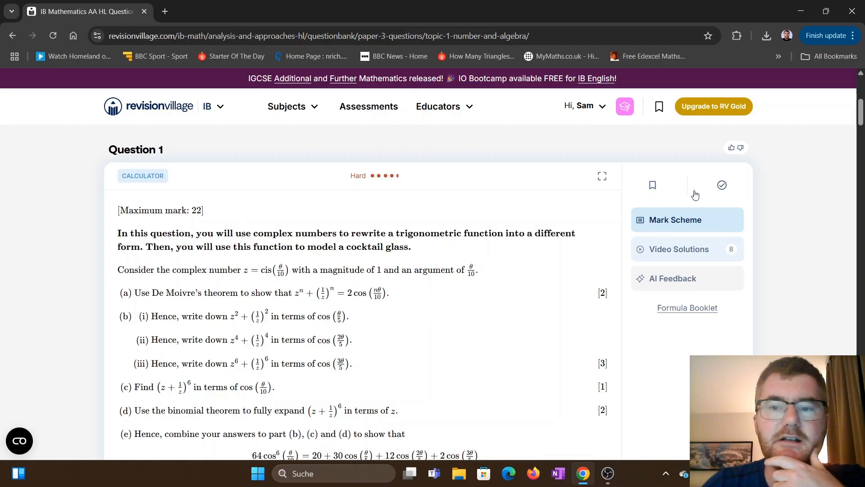
Open Question 1's mark scheme in split view beside the question.
{"action": "left_click", "coordinate": [673, 219]}
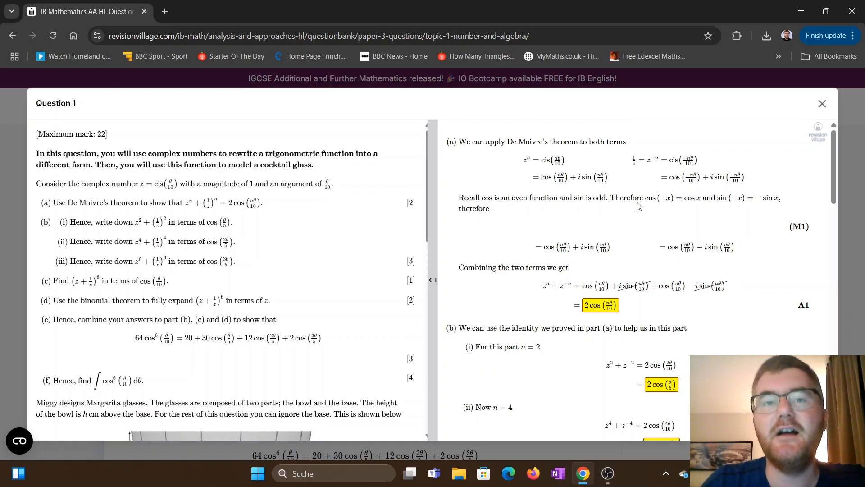
{"action": "mouse_move", "coordinate": [640, 212]}
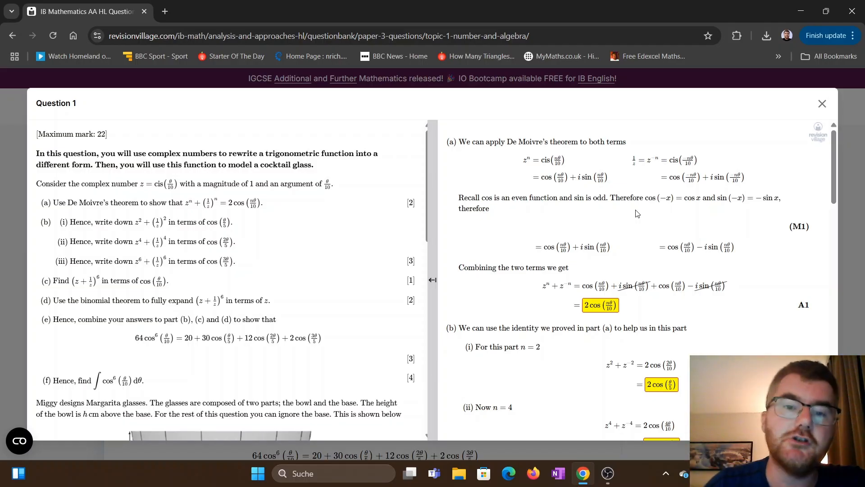
{"action": "mouse_move", "coordinate": [466, 172]}
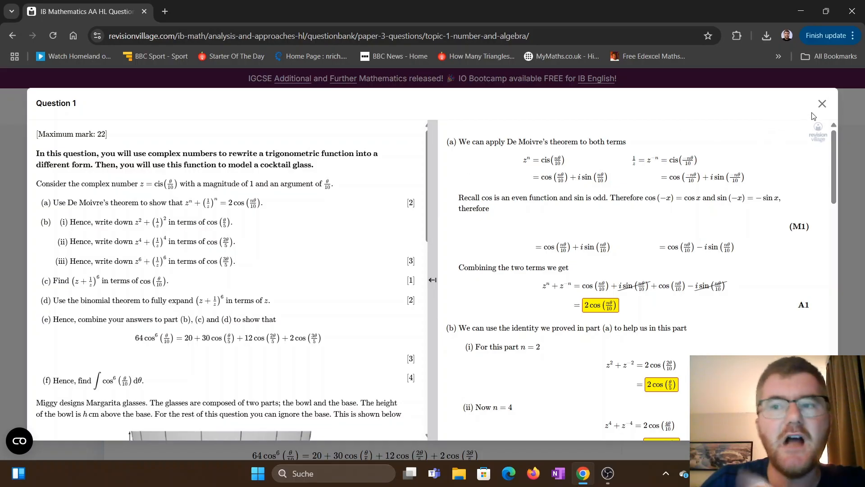
Close the mark scheme and scroll the AA HL course page to its feature cards.
{"action": "left_click", "coordinate": [821, 104]}
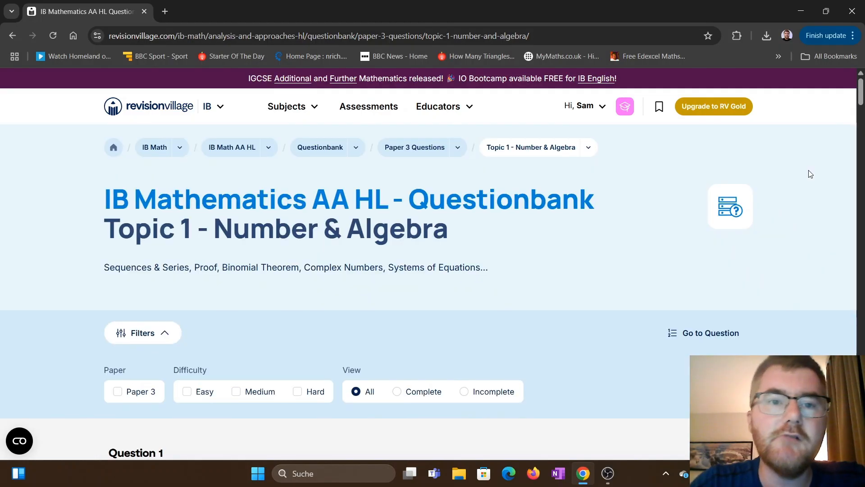
{"action": "mouse_move", "coordinate": [277, 130]}
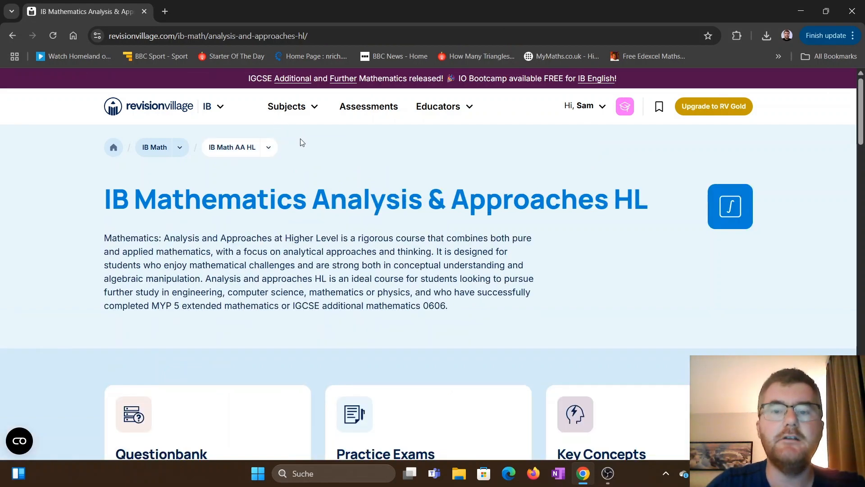
{"action": "scroll", "scroll_direction": "down", "scroll_amount": 3}
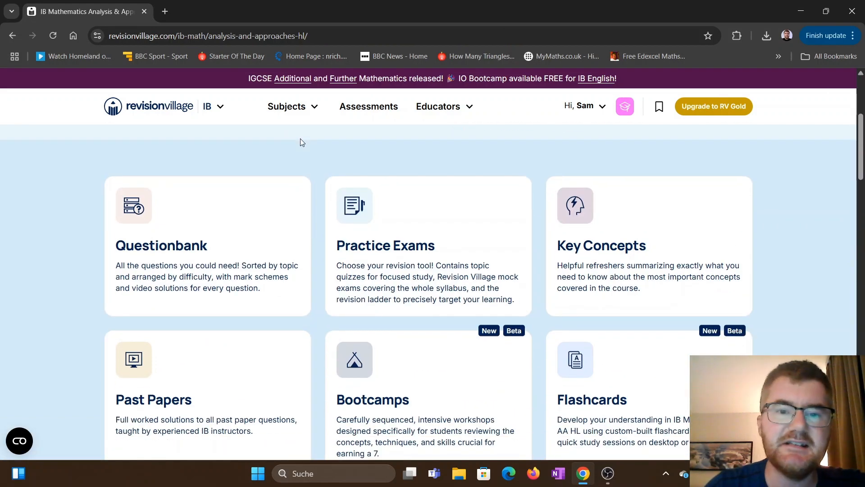
Browse the revision types in the AA HL Practice Exams section.
{"action": "left_click", "coordinate": [385, 245]}
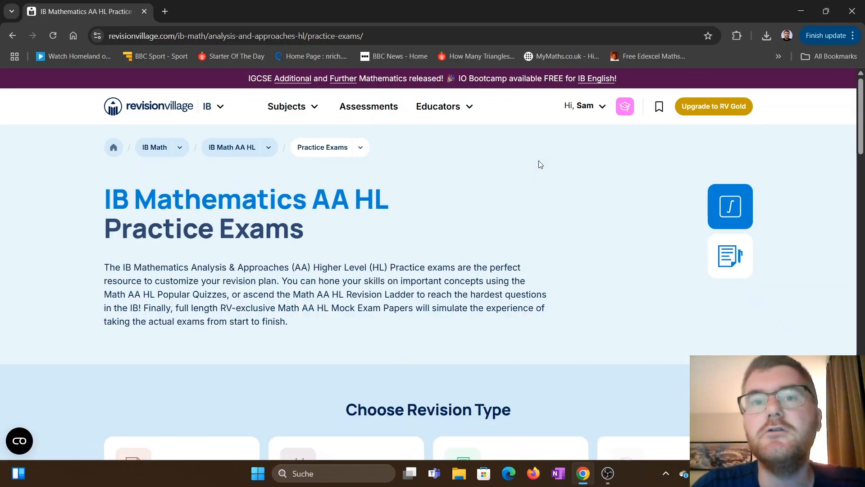
{"action": "scroll", "scroll_direction": "down", "scroll_amount": 3}
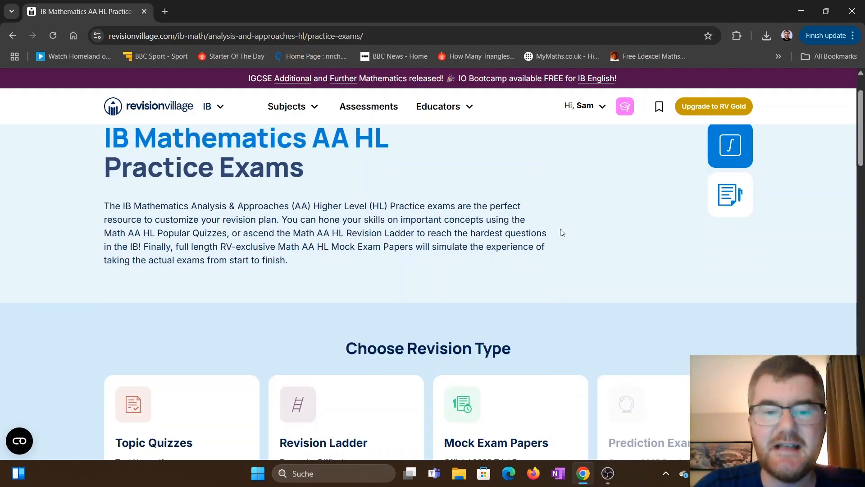
{"action": "scroll", "scroll_direction": "down", "scroll_amount": 3}
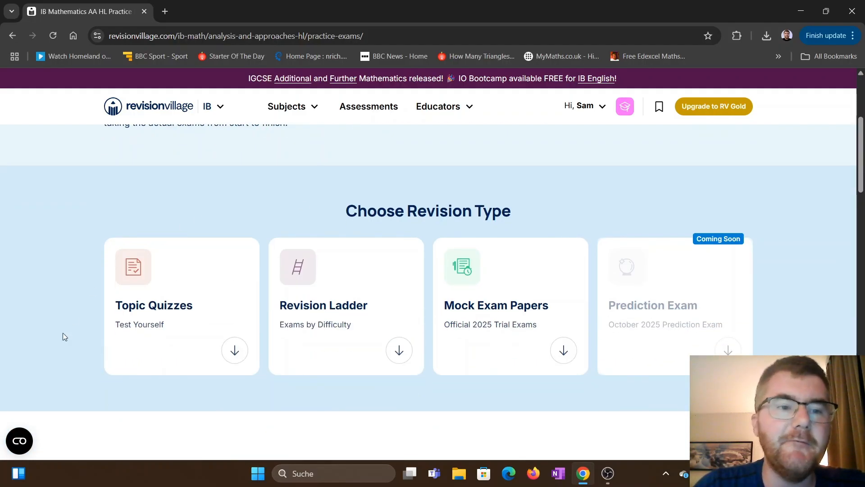
{"action": "scroll", "scroll_direction": "down", "scroll_amount": 3}
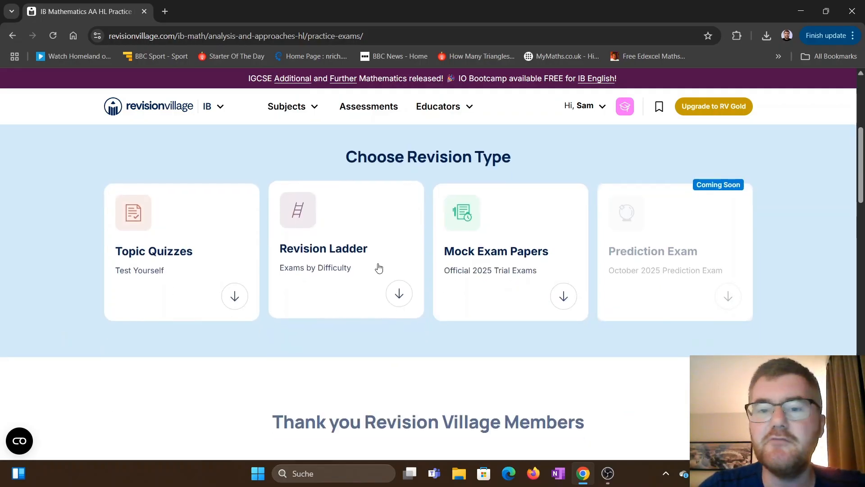
{"action": "mouse_move", "coordinate": [156, 258]}
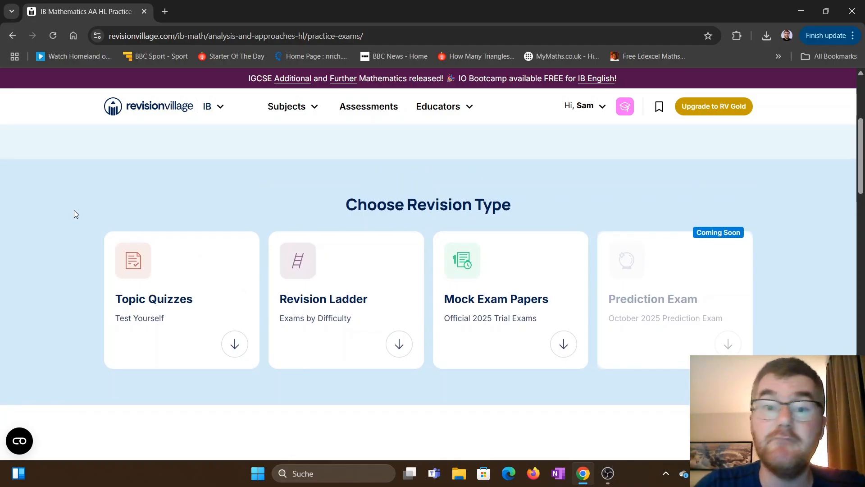
{"action": "scroll", "scroll_direction": "up", "scroll_amount": 3}
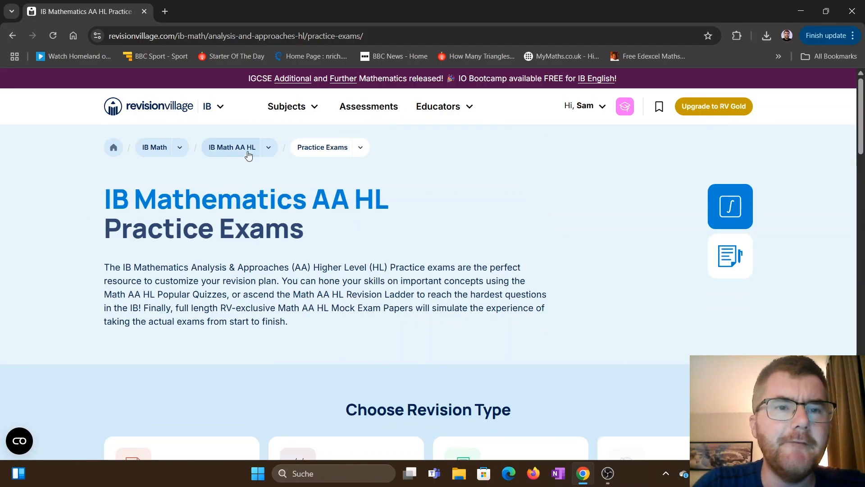
Return to the AA HL overview and open Past Papers listed for 2022–2024.
{"action": "left_click", "coordinate": [232, 148]}
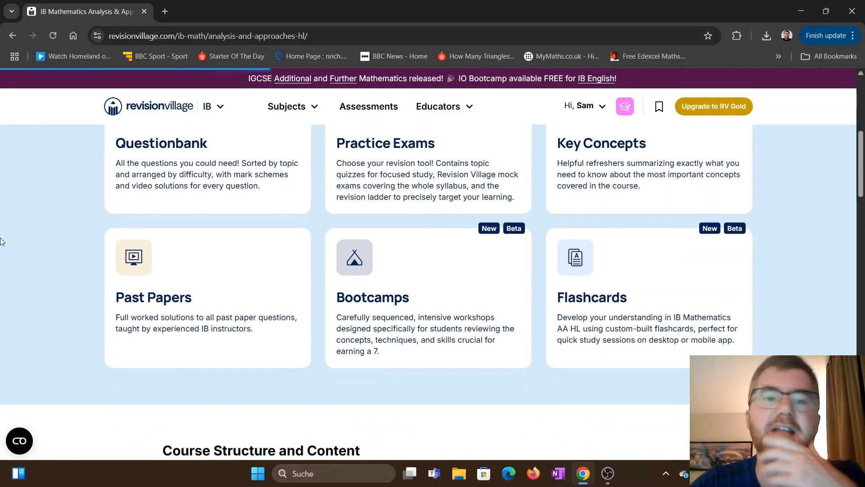
{"action": "left_click", "coordinate": [153, 297]}
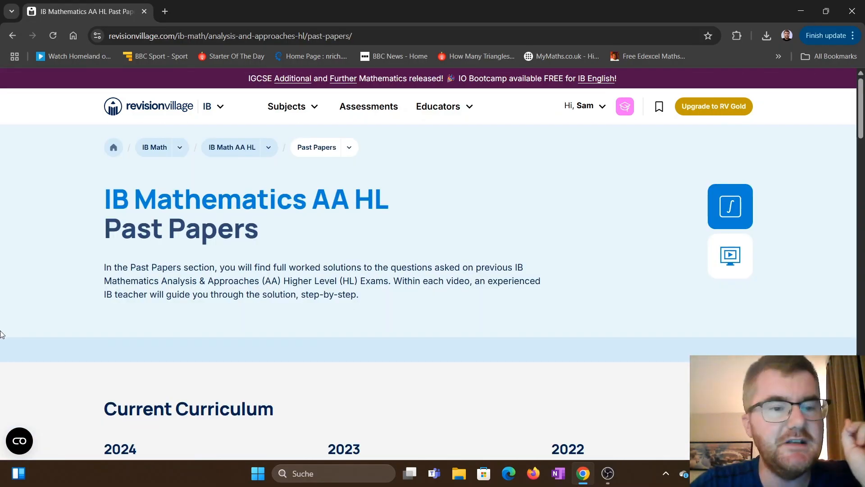
{"action": "scroll", "scroll_direction": "down", "scroll_amount": 3}
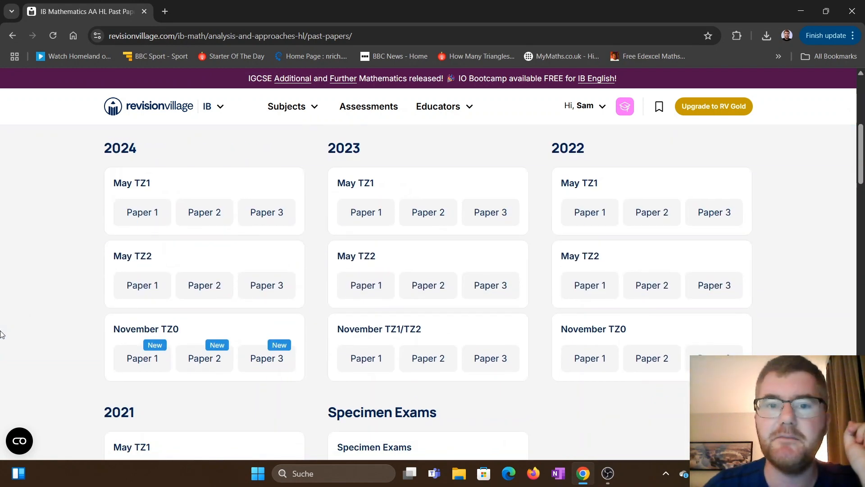
Open 2023 May TZ1 Paper 1 and filter its questions to the Vectors subtopic.
{"action": "left_click", "coordinate": [365, 211]}
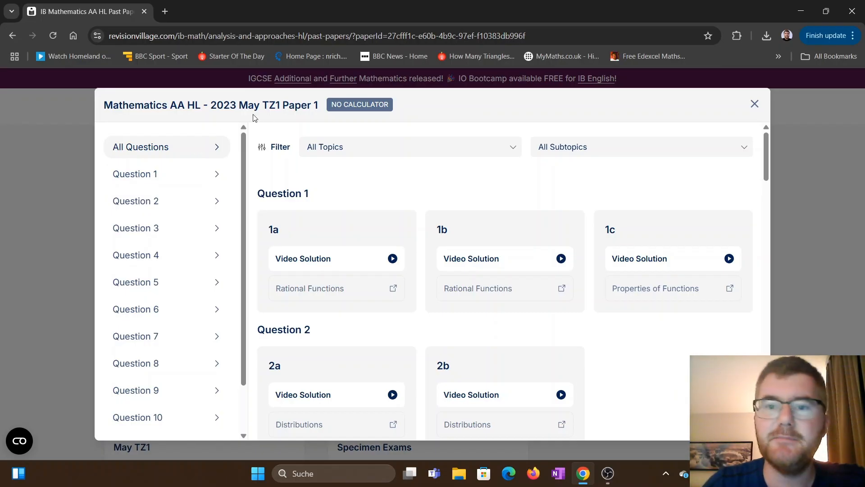
{"action": "mouse_move", "coordinate": [594, 165]}
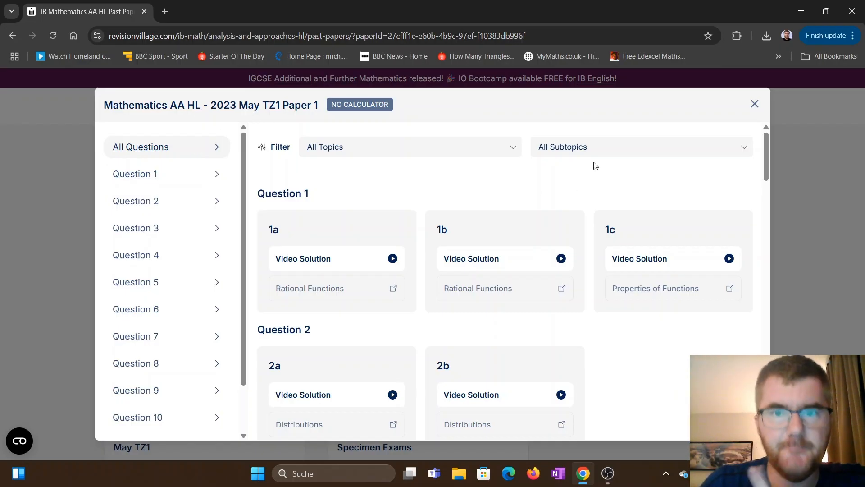
{"action": "mouse_move", "coordinate": [622, 164]}
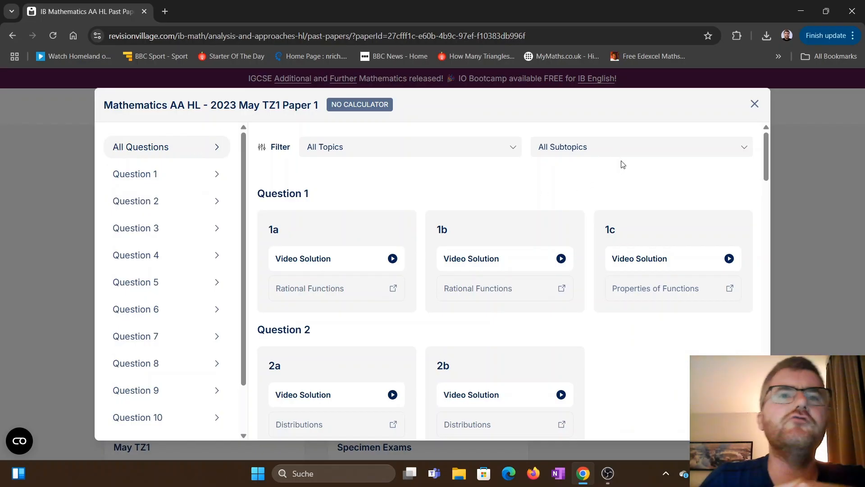
{"action": "left_click", "coordinate": [640, 147]}
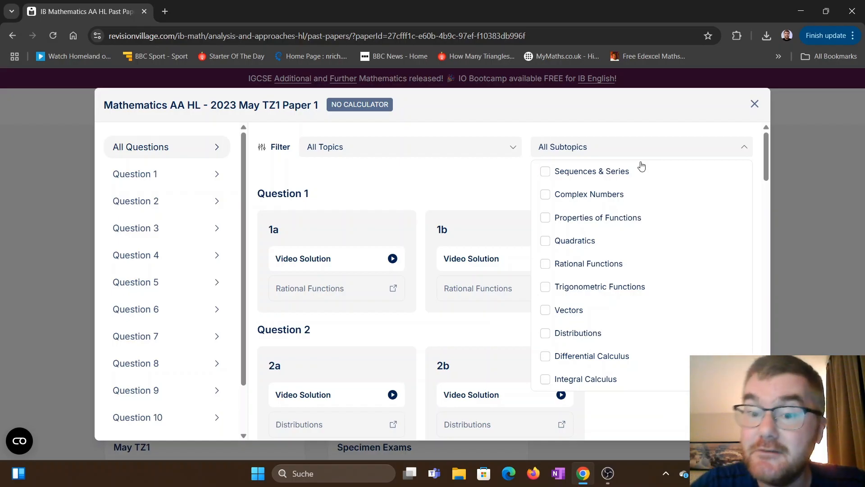
{"action": "left_click", "coordinate": [545, 309]}
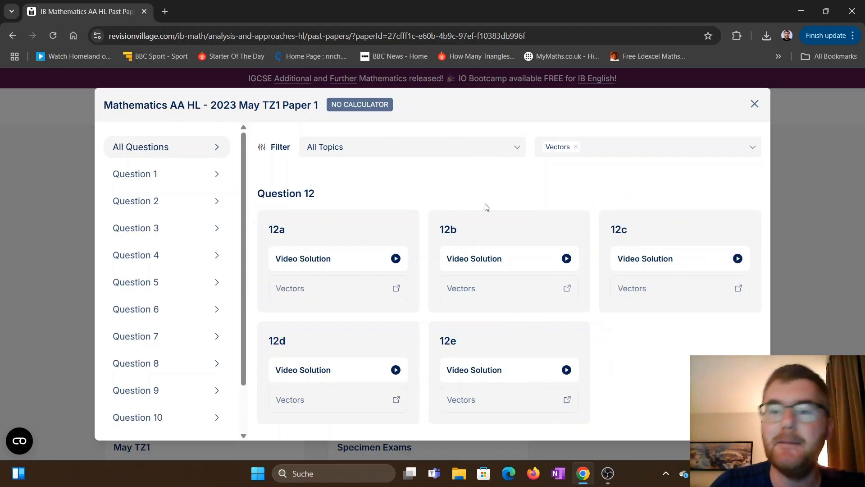
{"action": "mouse_move", "coordinate": [749, 101]}
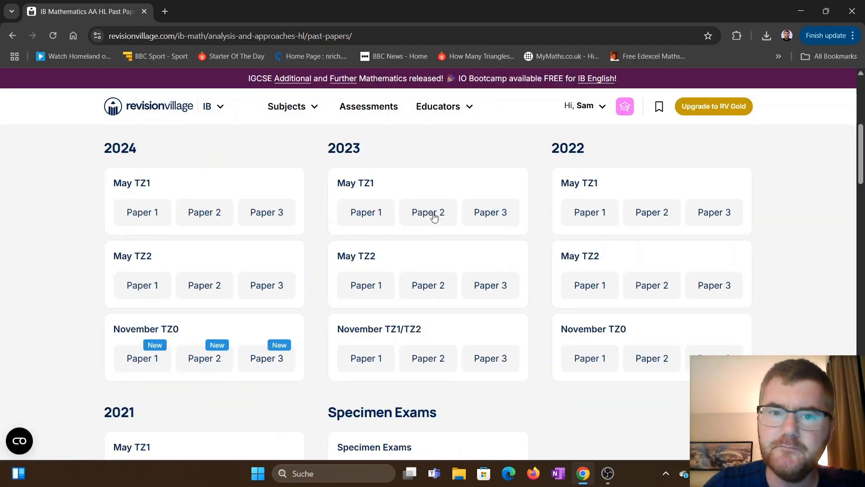
{"action": "left_click", "coordinate": [428, 211]}
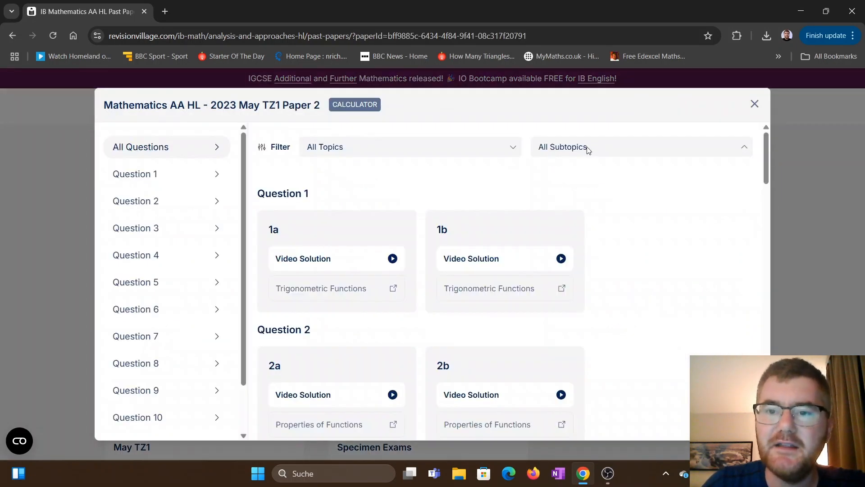
{"action": "left_click", "coordinate": [550, 287]}
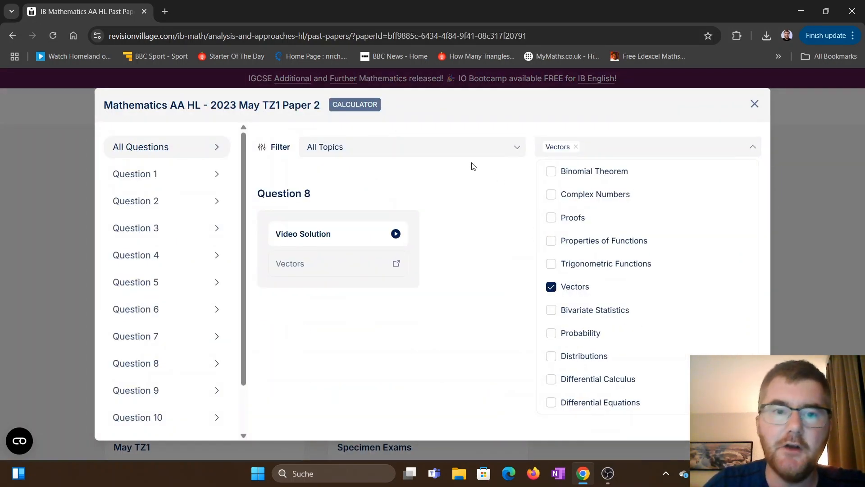
{"action": "mouse_move", "coordinate": [754, 108]}
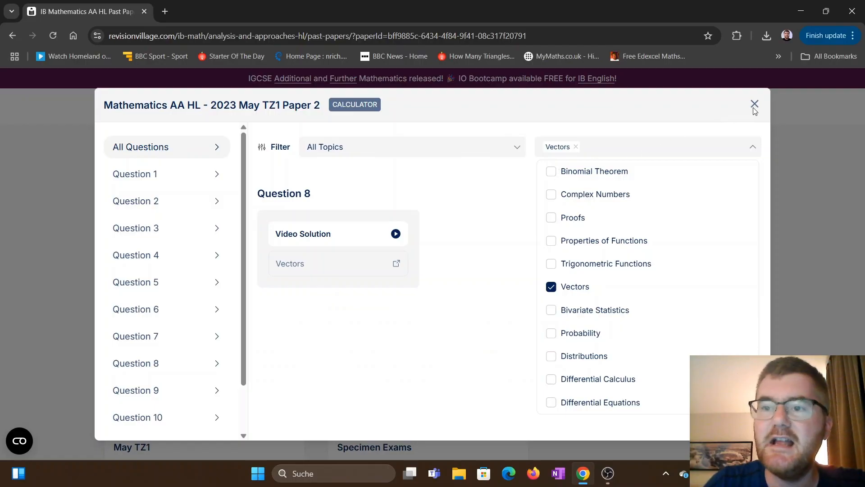
{"action": "left_click", "coordinate": [754, 104]}
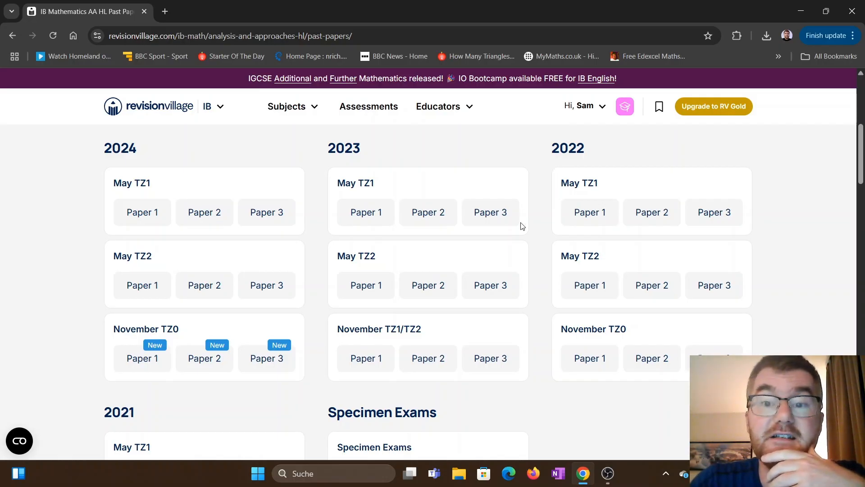
{"action": "scroll", "scroll_direction": "down", "scroll_amount": 3}
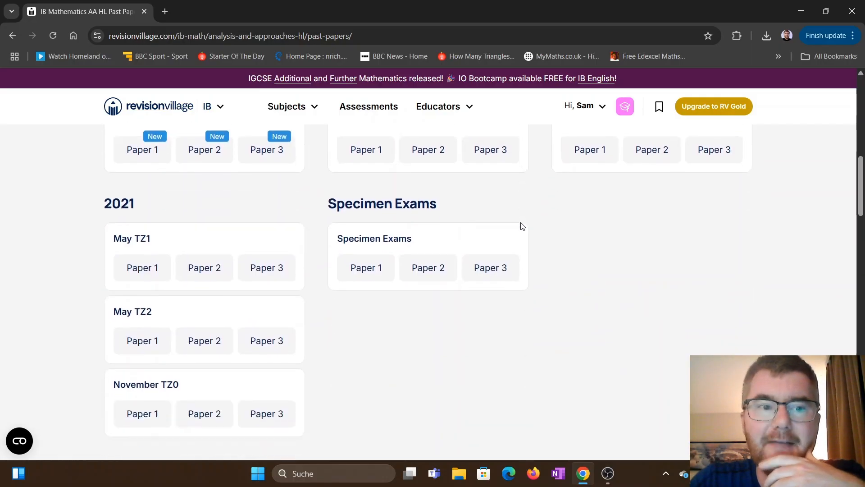
{"action": "scroll", "scroll_direction": "up", "scroll_amount": 3}
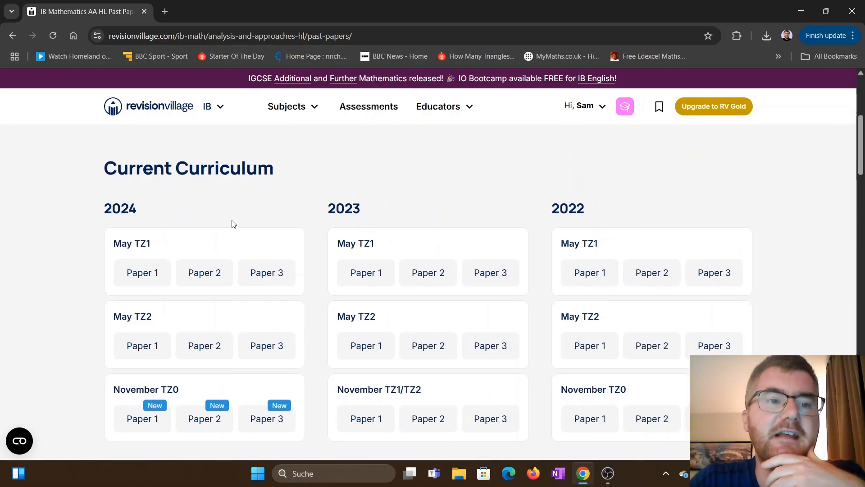
{"action": "scroll", "scroll_direction": "up", "scroll_amount": 3}
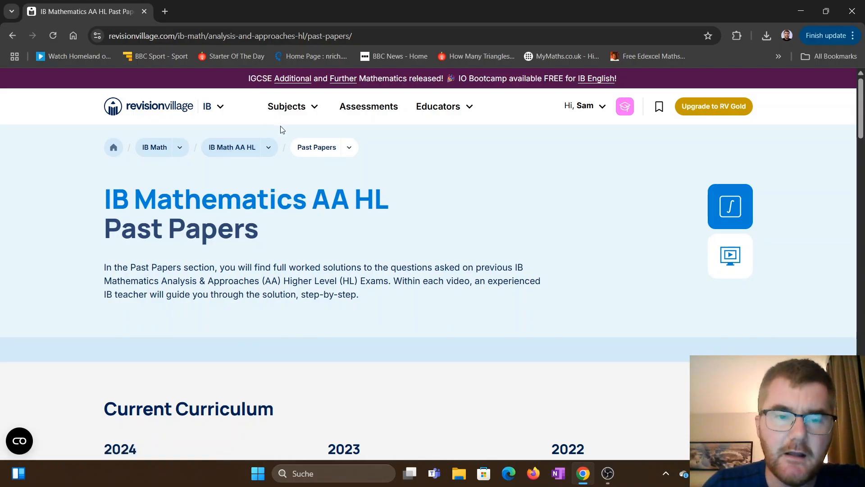
{"action": "mouse_move", "coordinate": [504, 194]}
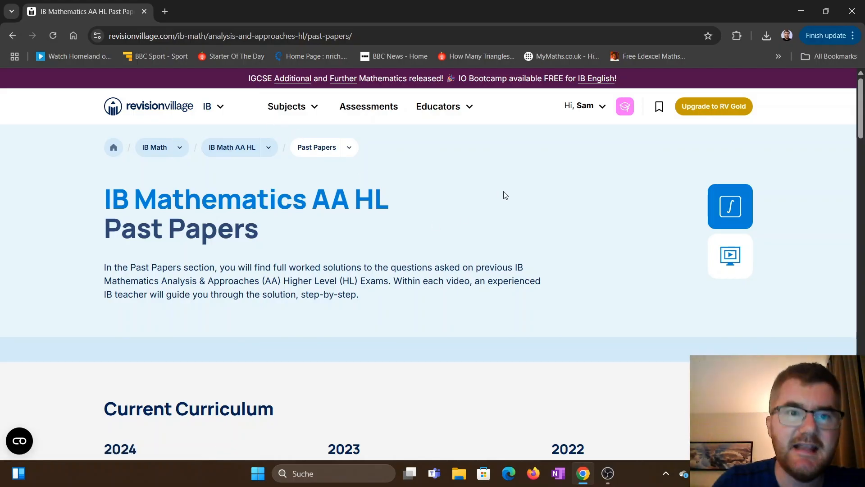
{"action": "mouse_move", "coordinate": [549, 232]}
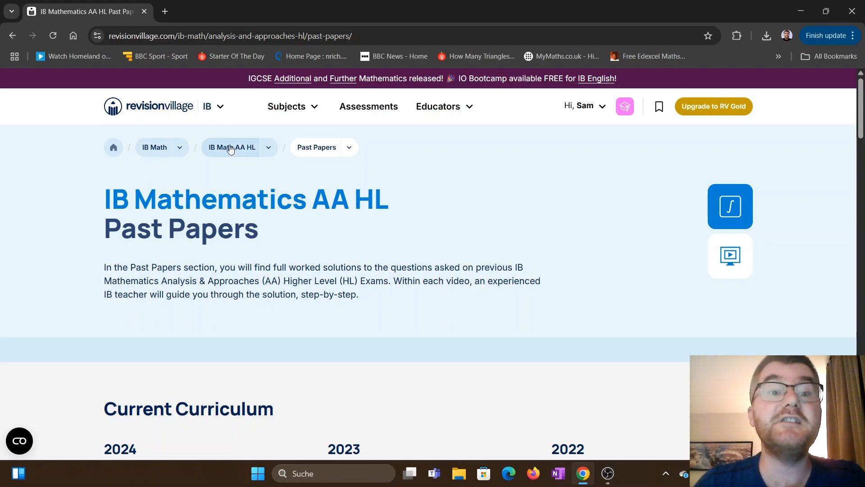
Go back to the AA HL course page and scroll to its six resource cards.
{"action": "left_click", "coordinate": [231, 147]}
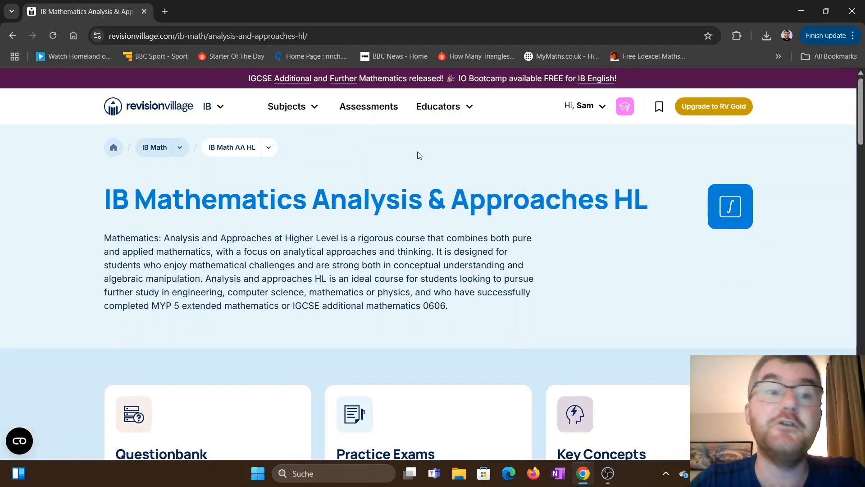
{"action": "scroll", "scroll_direction": "down", "scroll_amount": 3}
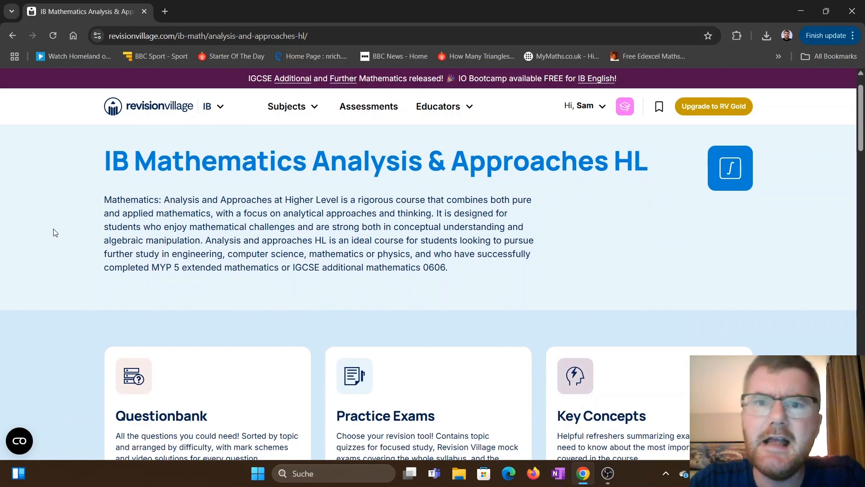
{"action": "scroll", "scroll_direction": "down", "scroll_amount": 3}
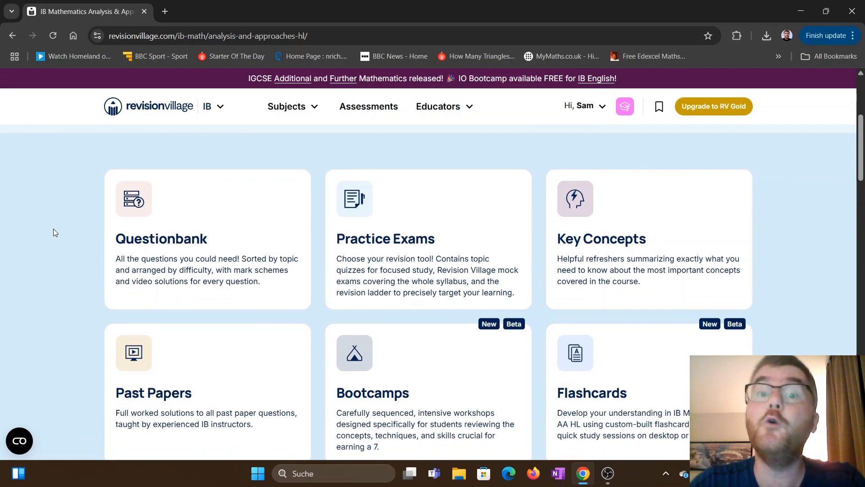
{"action": "scroll", "scroll_direction": "down", "scroll_amount": 3}
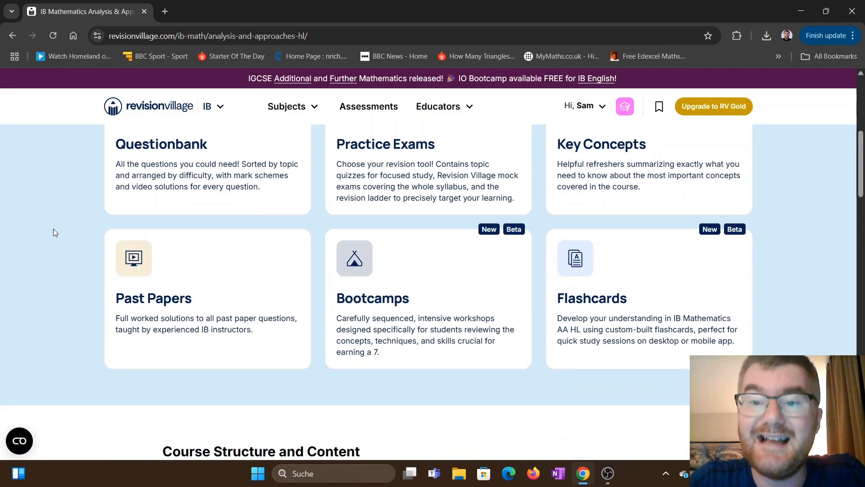
{"action": "scroll", "scroll_direction": "down", "scroll_amount": 3}
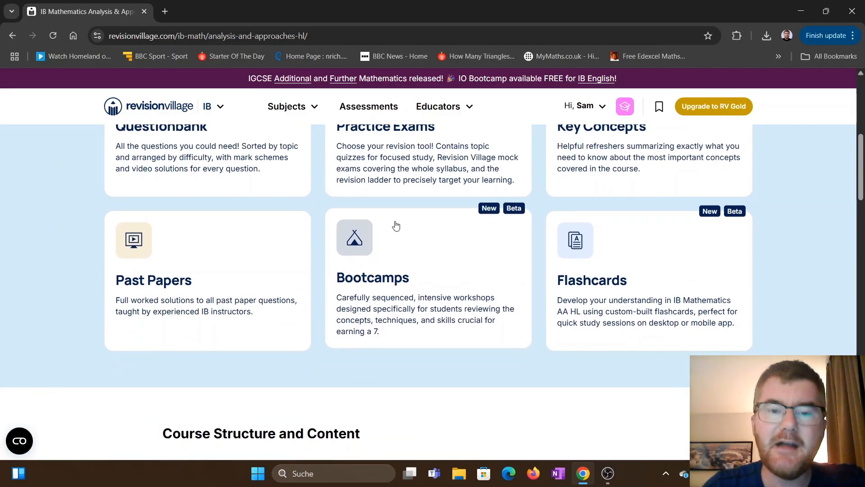
Open AA HL Bootcamps and reach the Calculus Differentiation lessons, First Principles to Test Yourself.
{"action": "left_click", "coordinate": [372, 277]}
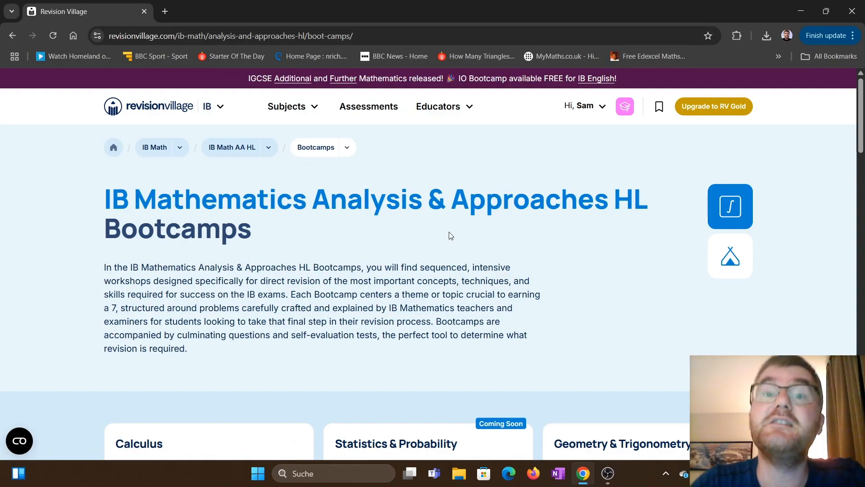
{"action": "scroll", "scroll_direction": "down", "scroll_amount": 3}
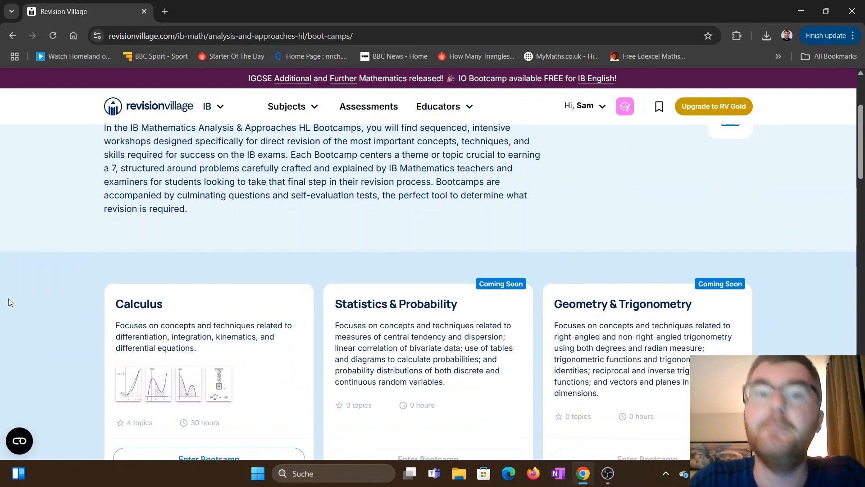
{"action": "scroll", "scroll_direction": "down", "scroll_amount": 3}
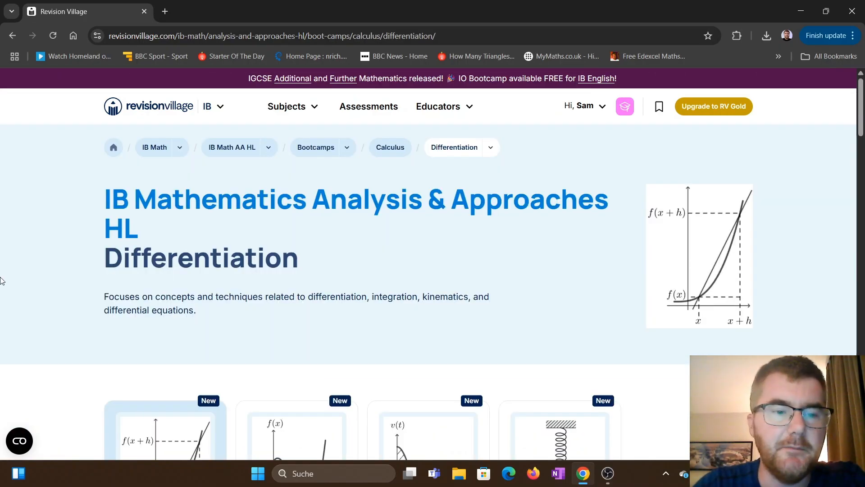
{"action": "scroll", "scroll_direction": "down", "scroll_amount": 3}
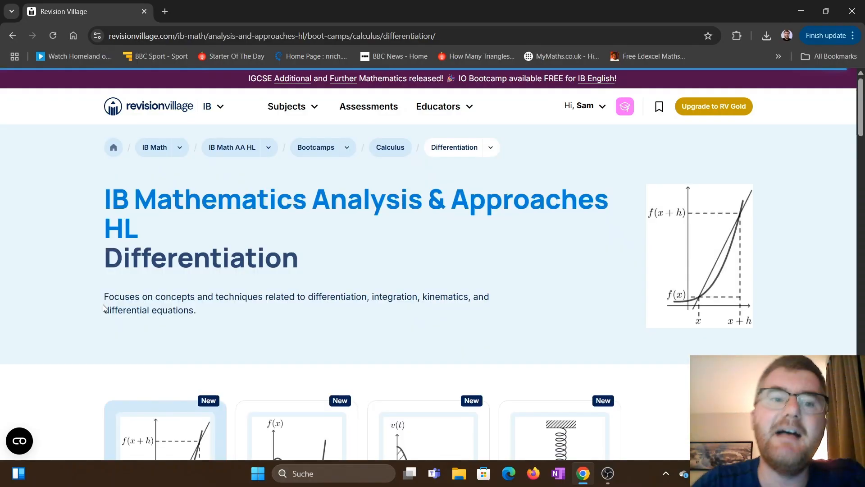
{"action": "scroll", "scroll_direction": "down", "scroll_amount": 3}
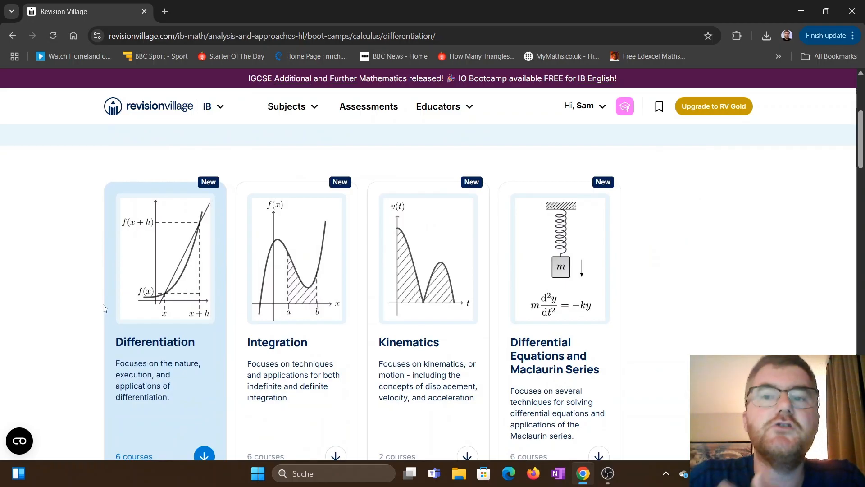
{"action": "scroll", "scroll_direction": "down", "scroll_amount": 3}
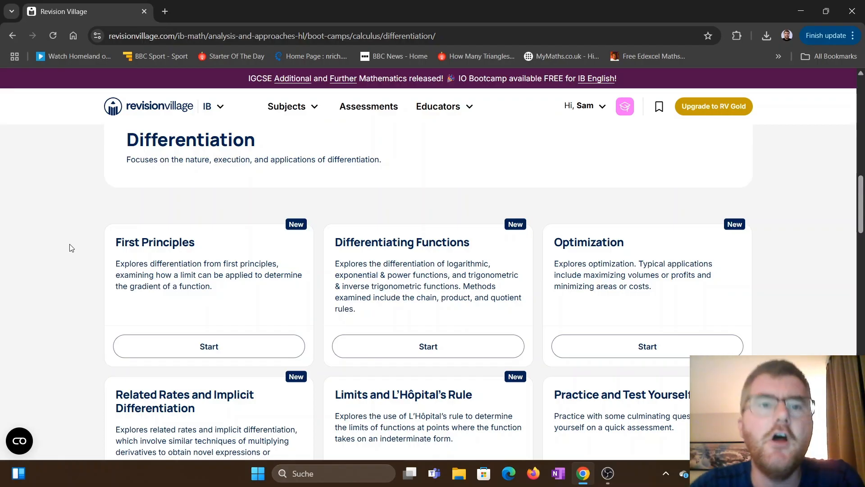
{"action": "scroll", "scroll_direction": "down", "scroll_amount": 3}
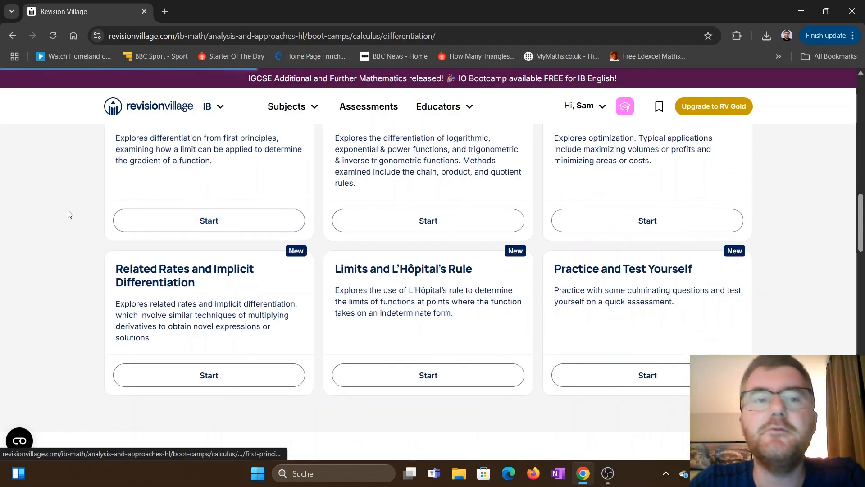
Start the First Principles lesson, collapse its contents panel, and reach the Finding a Derivative workshop.
{"action": "left_click", "coordinate": [208, 221]}
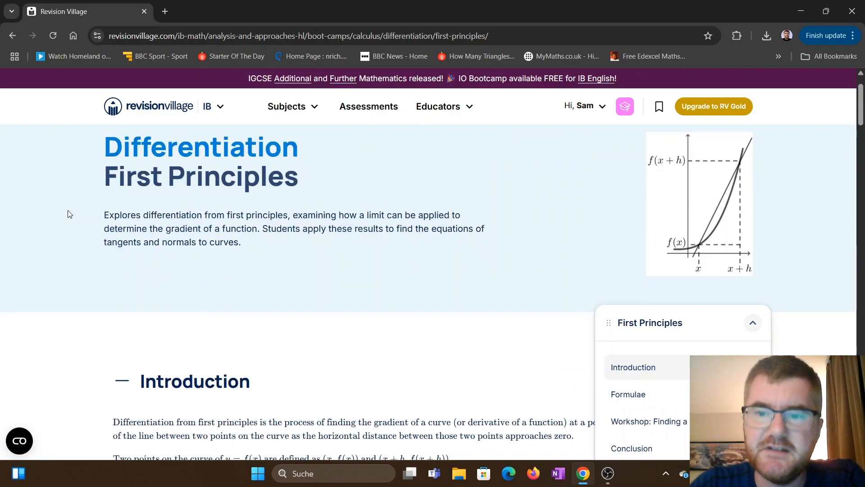
{"action": "scroll", "scroll_direction": "down", "scroll_amount": 3}
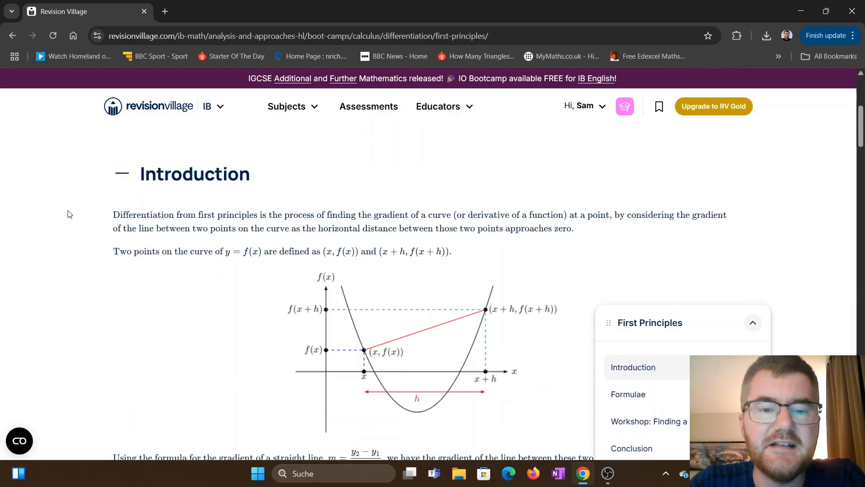
{"action": "scroll", "scroll_direction": "down", "scroll_amount": 3}
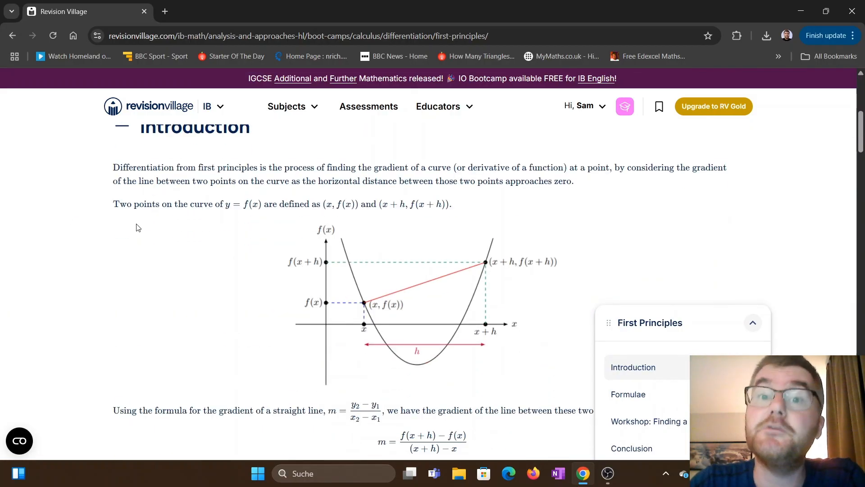
{"action": "scroll", "scroll_direction": "down", "scroll_amount": 3}
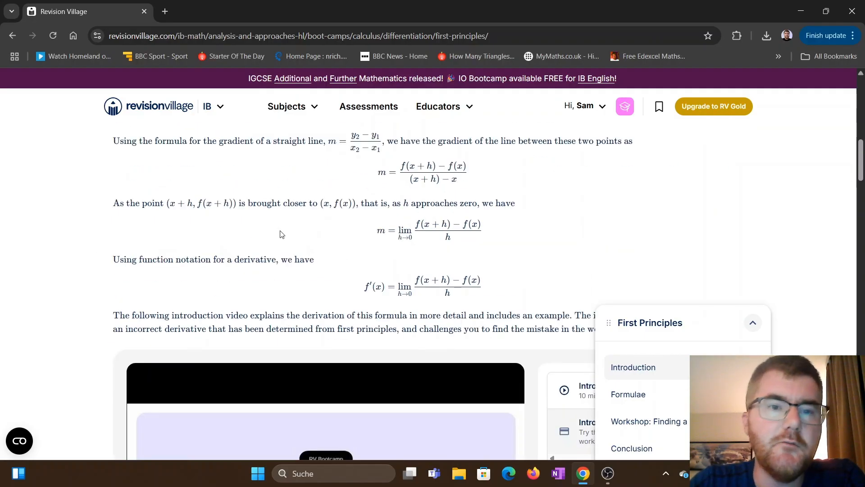
{"action": "scroll", "scroll_direction": "down", "scroll_amount": 3}
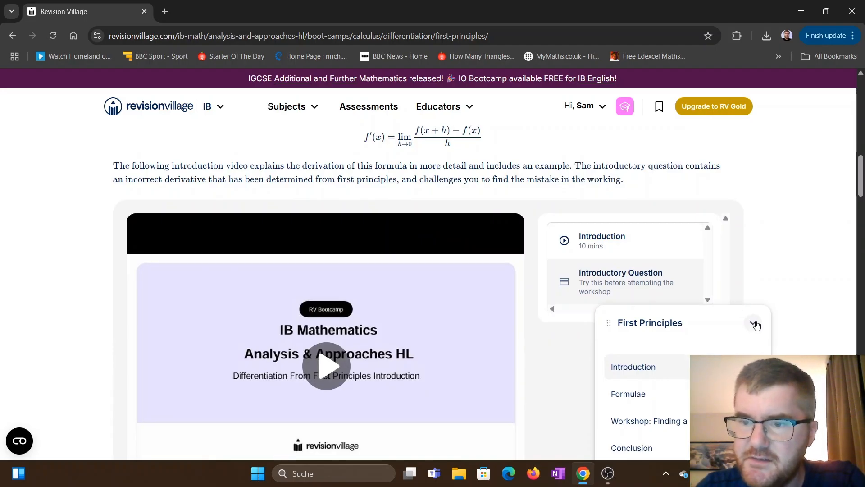
{"action": "left_click", "coordinate": [755, 323]}
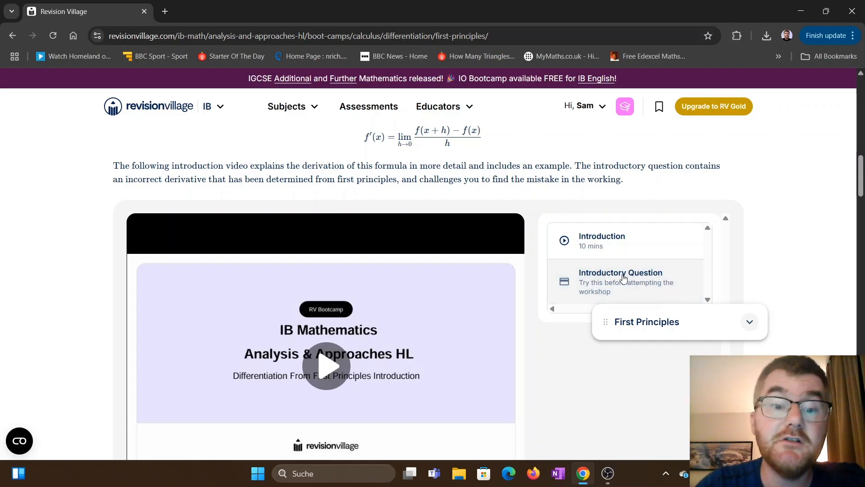
{"action": "scroll", "scroll_direction": "down", "scroll_amount": 3}
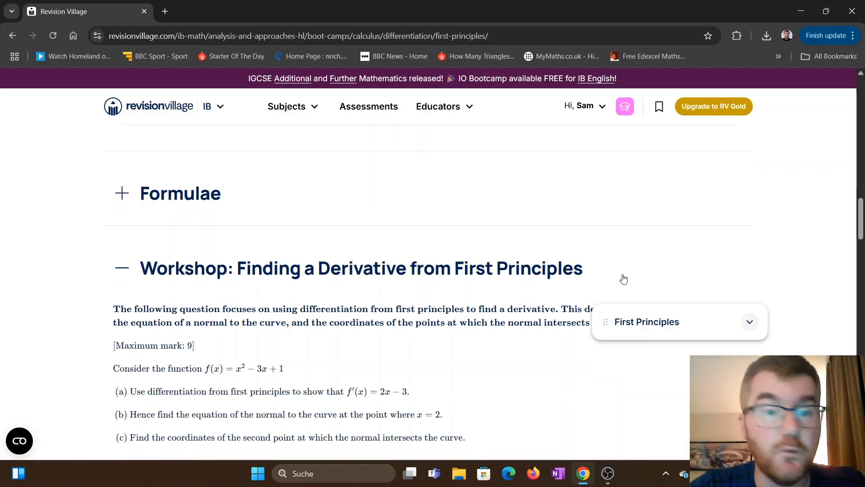
Read through the Workshop and Conclusion, then go to the AA SL Flashcards page.
{"action": "scroll", "scroll_direction": "down", "scroll_amount": 3}
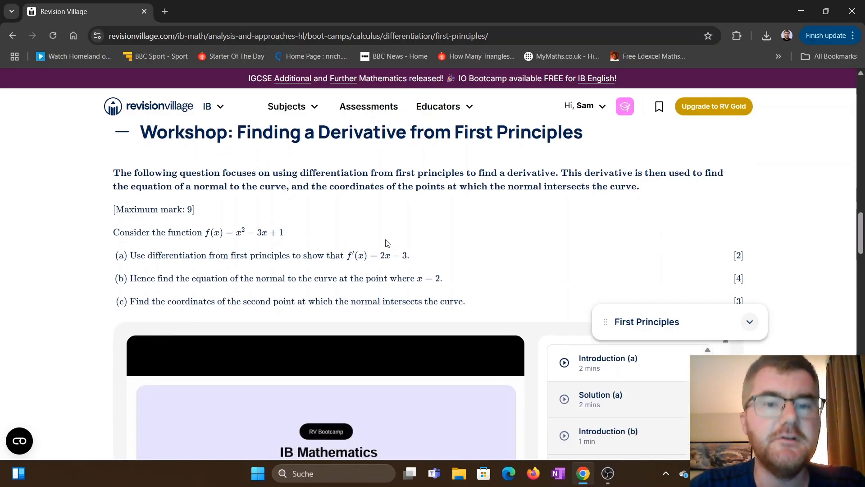
{"action": "scroll", "scroll_direction": "down", "scroll_amount": 3}
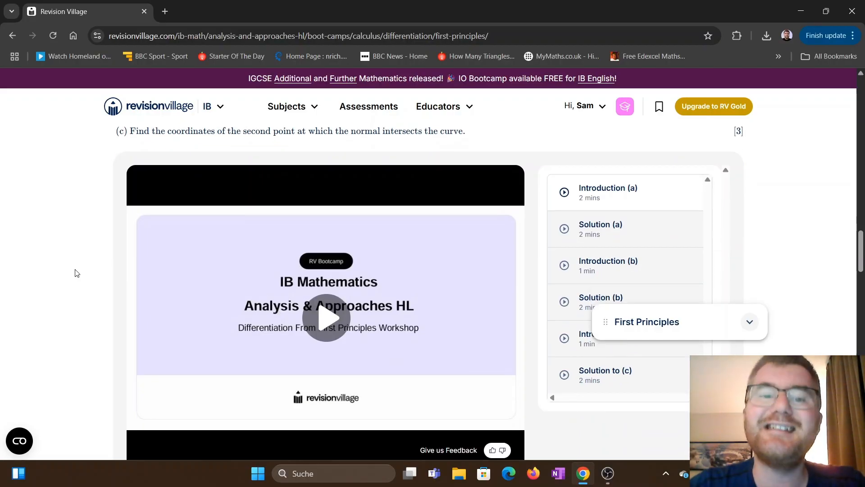
{"action": "scroll", "scroll_direction": "down", "scroll_amount": 3}
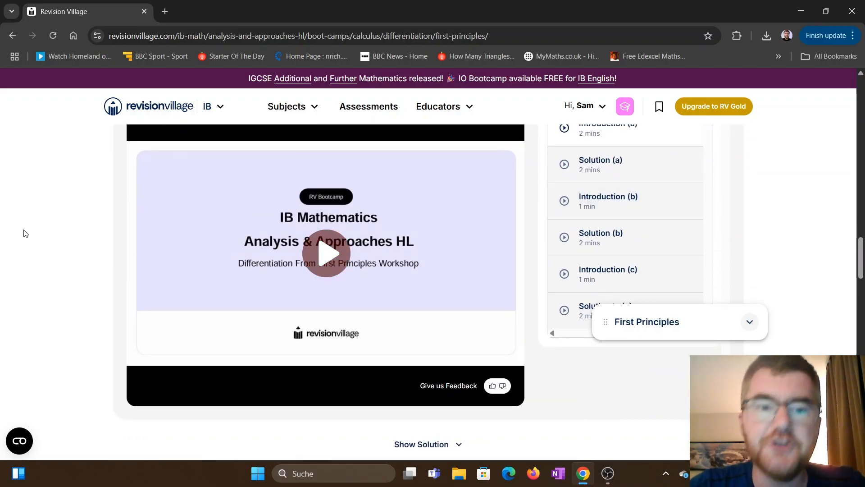
{"action": "scroll", "scroll_direction": "down", "scroll_amount": 3}
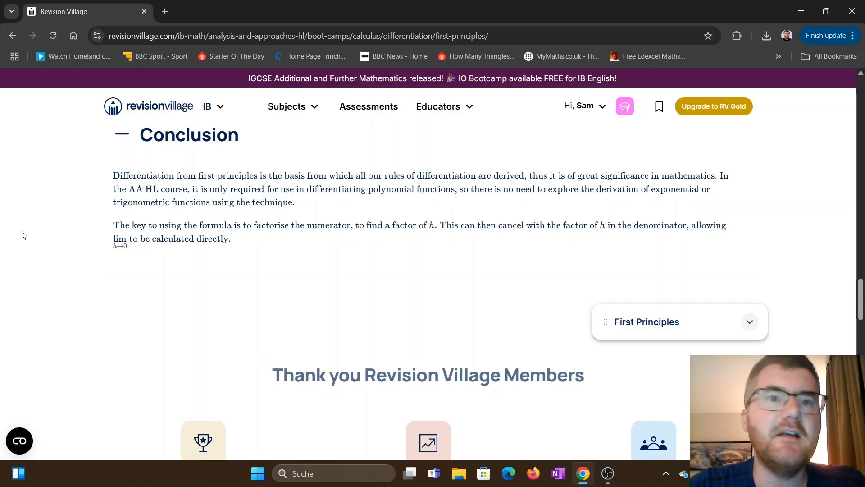
{"action": "scroll", "scroll_direction": "up", "scroll_amount": 3}
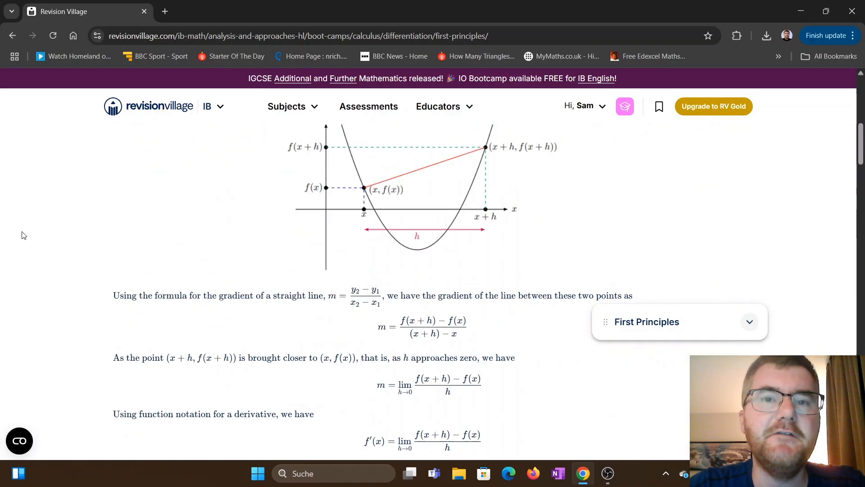
{"action": "scroll", "scroll_direction": "up", "scroll_amount": 3}
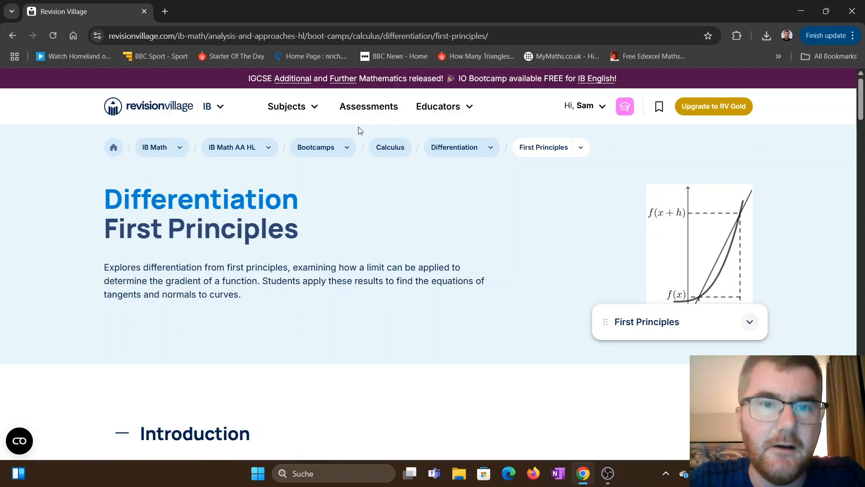
{"action": "left_click", "coordinate": [287, 106]}
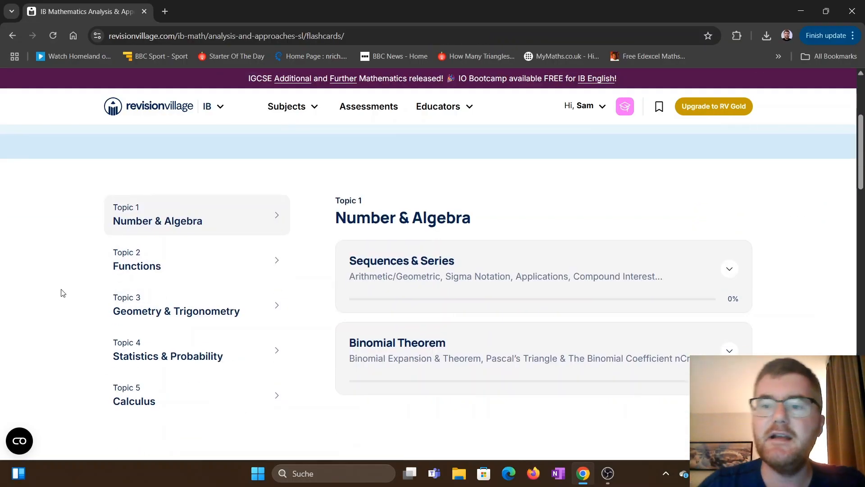
Expand Sequences & Series under Number & Algebra and start its MCQ deck.
{"action": "left_click", "coordinate": [729, 268]}
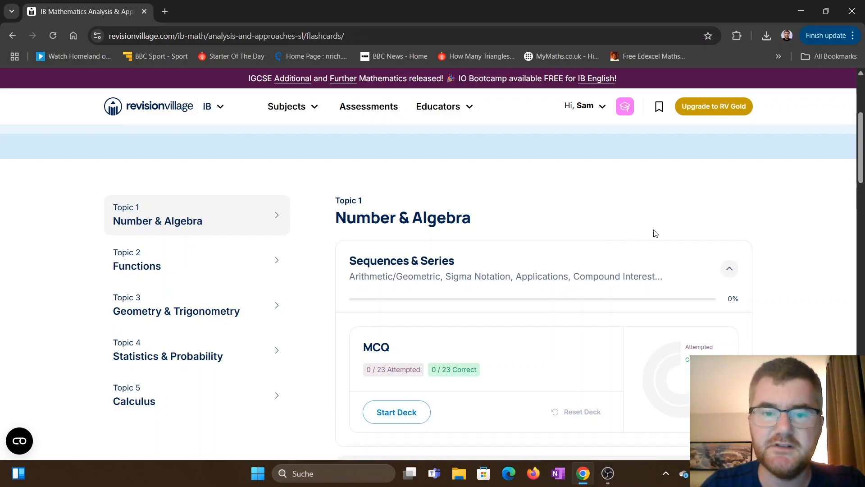
{"action": "scroll", "scroll_direction": "down", "scroll_amount": 3}
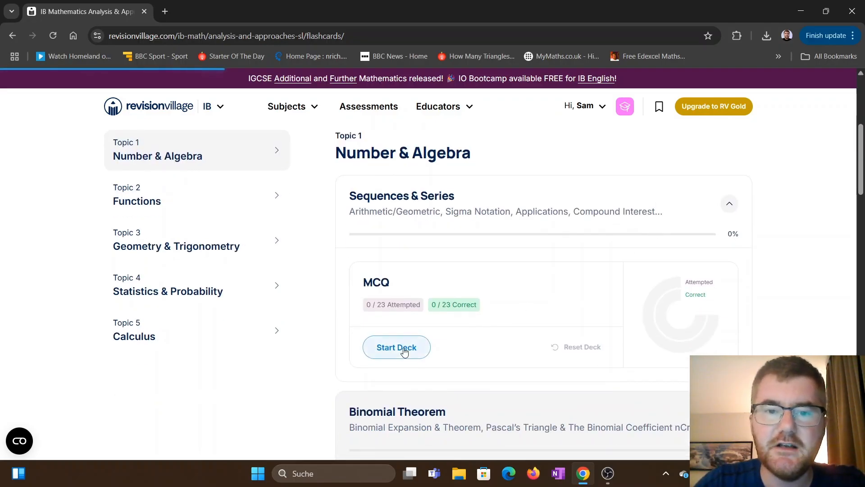
{"action": "mouse_move", "coordinate": [454, 267]}
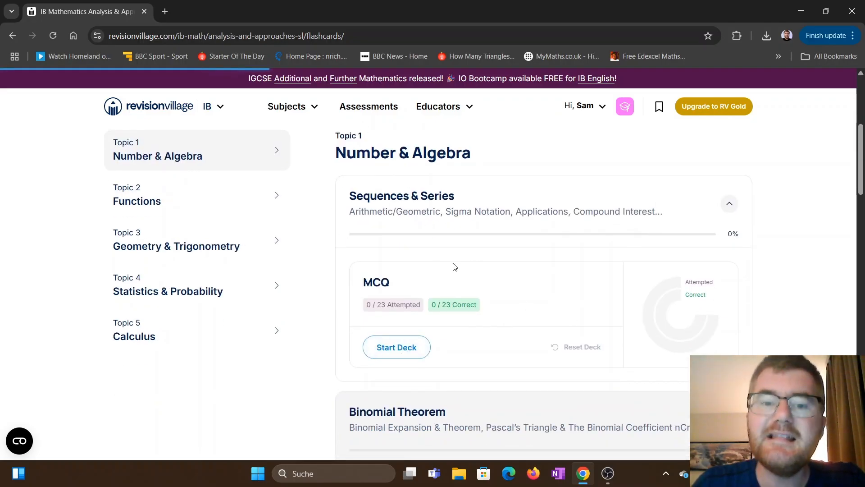
{"action": "left_click", "coordinate": [396, 347]}
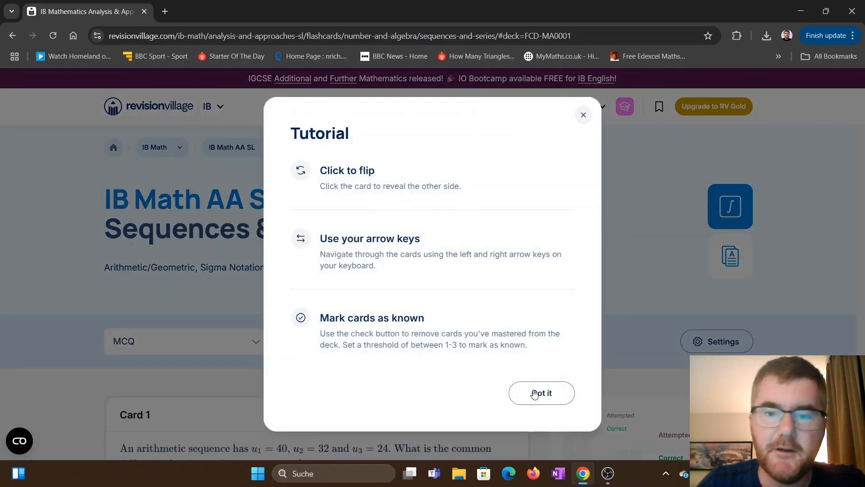
Dismiss the flashcard tutorial and advance the Sequences & Series deck to Card 2.
{"action": "left_click", "coordinate": [540, 393]}
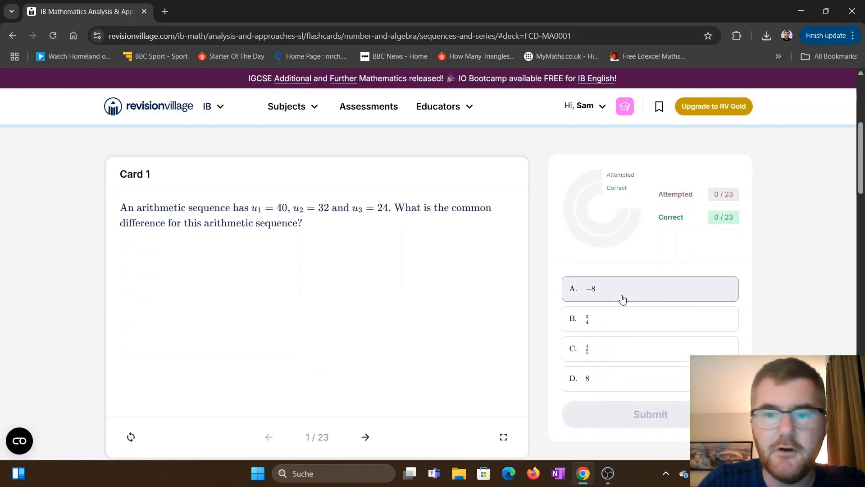
{"action": "scroll", "scroll_direction": "down", "scroll_amount": 3}
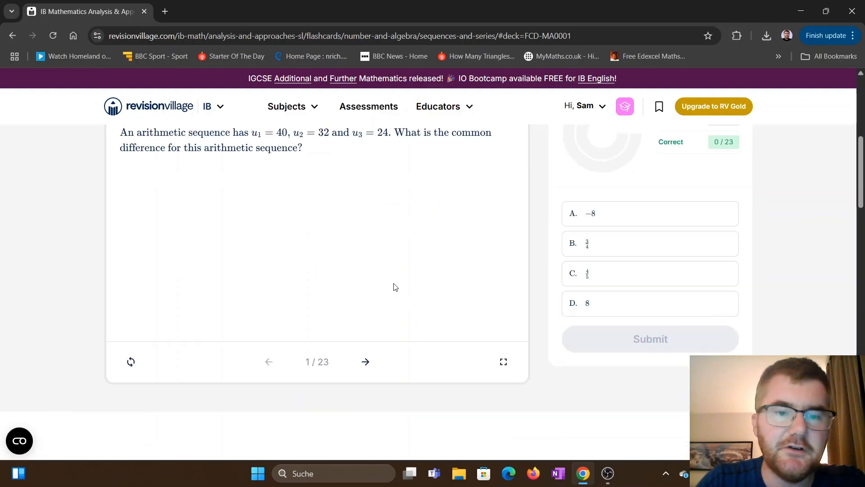
{"action": "left_click", "coordinate": [365, 361]}
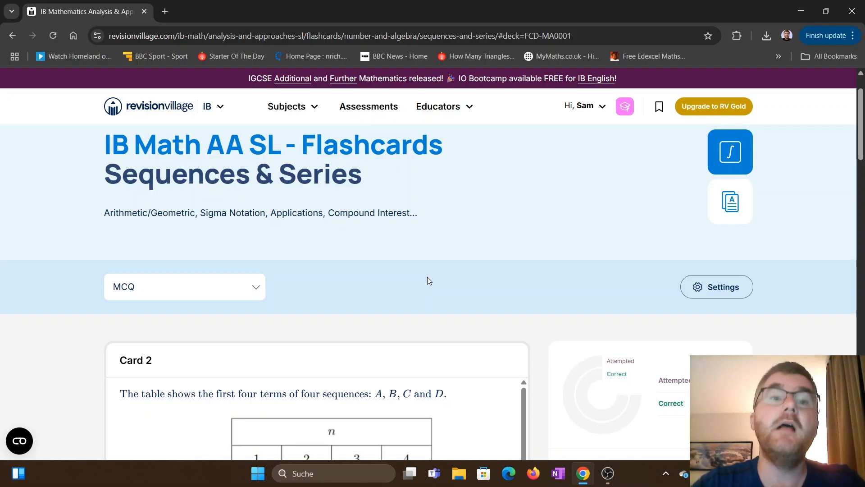
{"action": "mouse_move", "coordinate": [457, 185]}
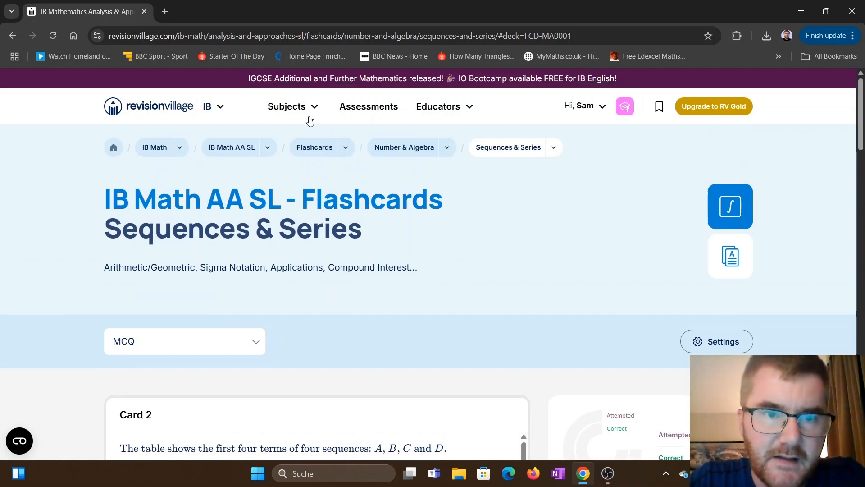
Return to the IB Math AA HL course page via Subjects and scroll to its resource cards.
{"action": "left_click", "coordinate": [286, 106]}
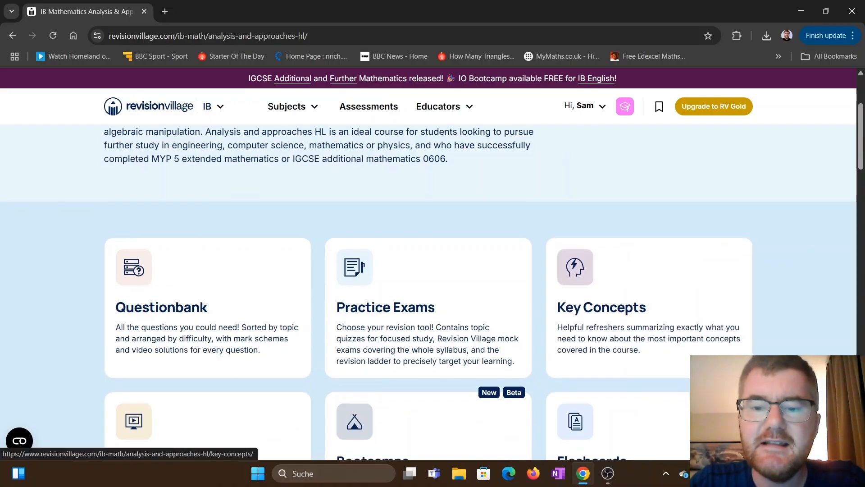
{"action": "scroll", "scroll_direction": "down", "scroll_amount": 3}
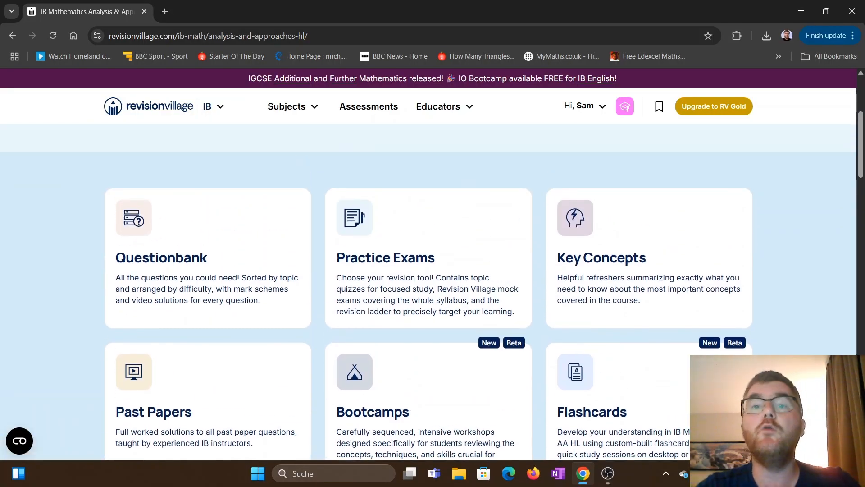
{"action": "scroll", "scroll_direction": "down", "scroll_amount": 3}
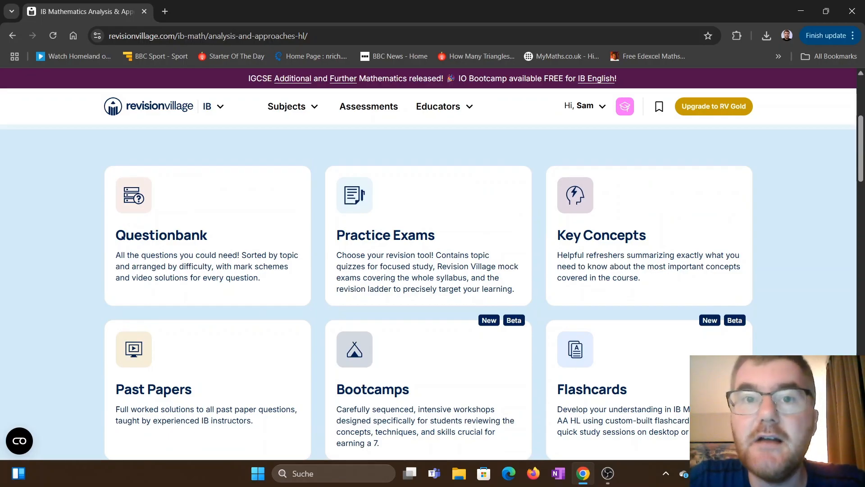